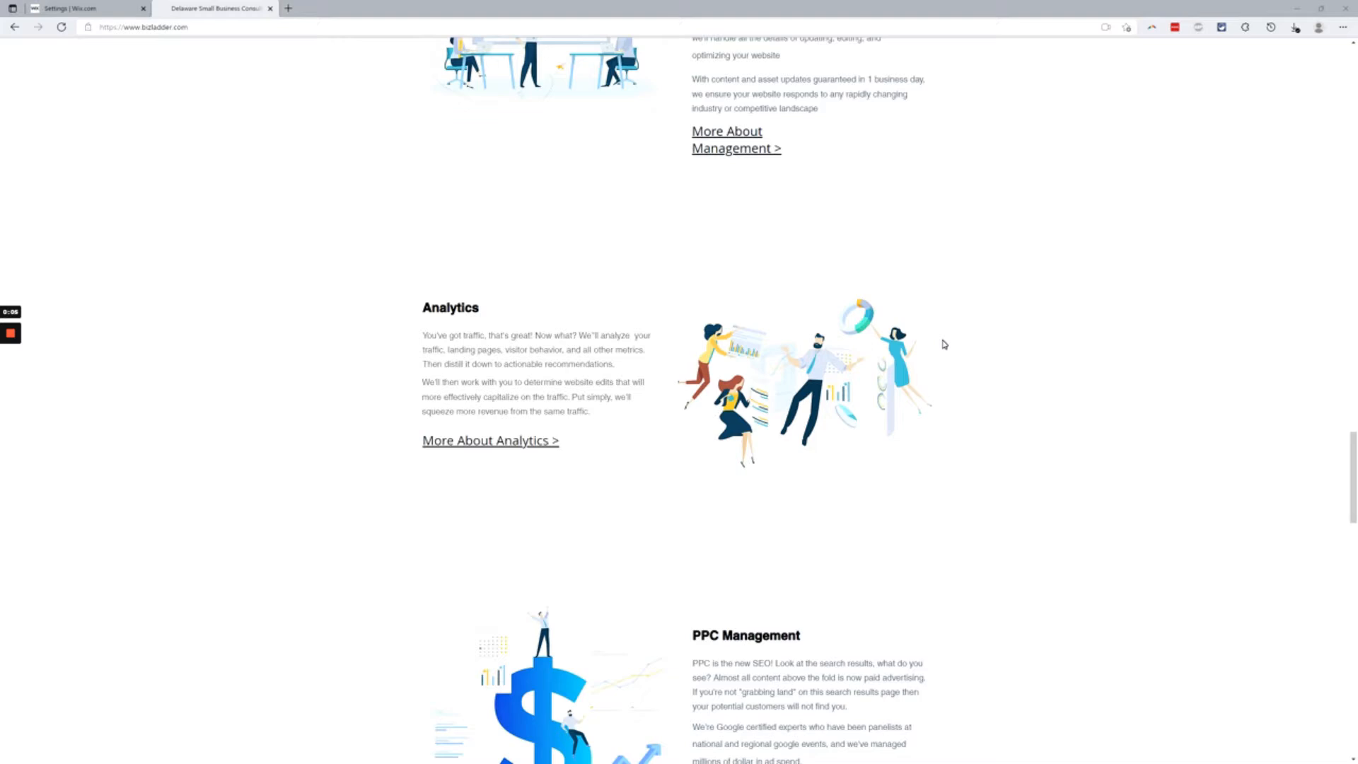
pyautogui.moveTo(401, 424)
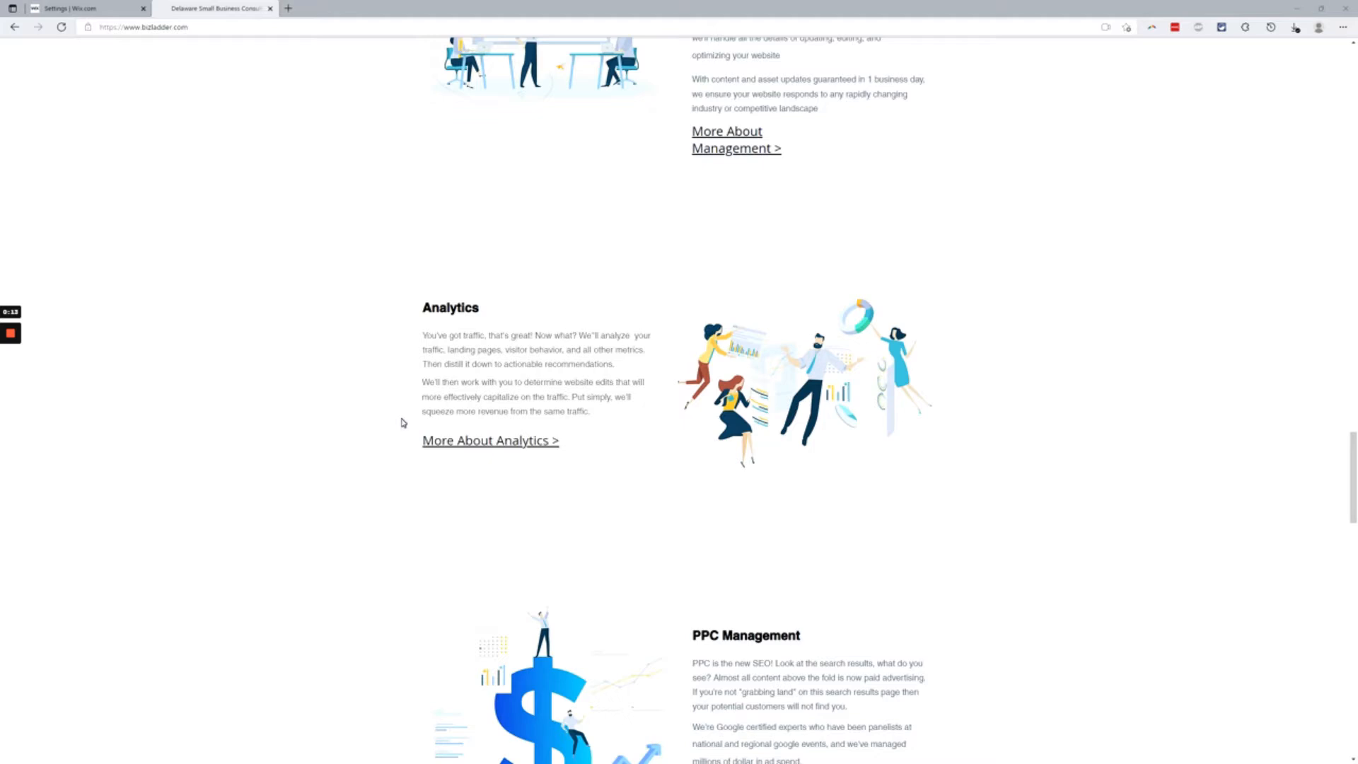
pyautogui.moveTo(436, 377)
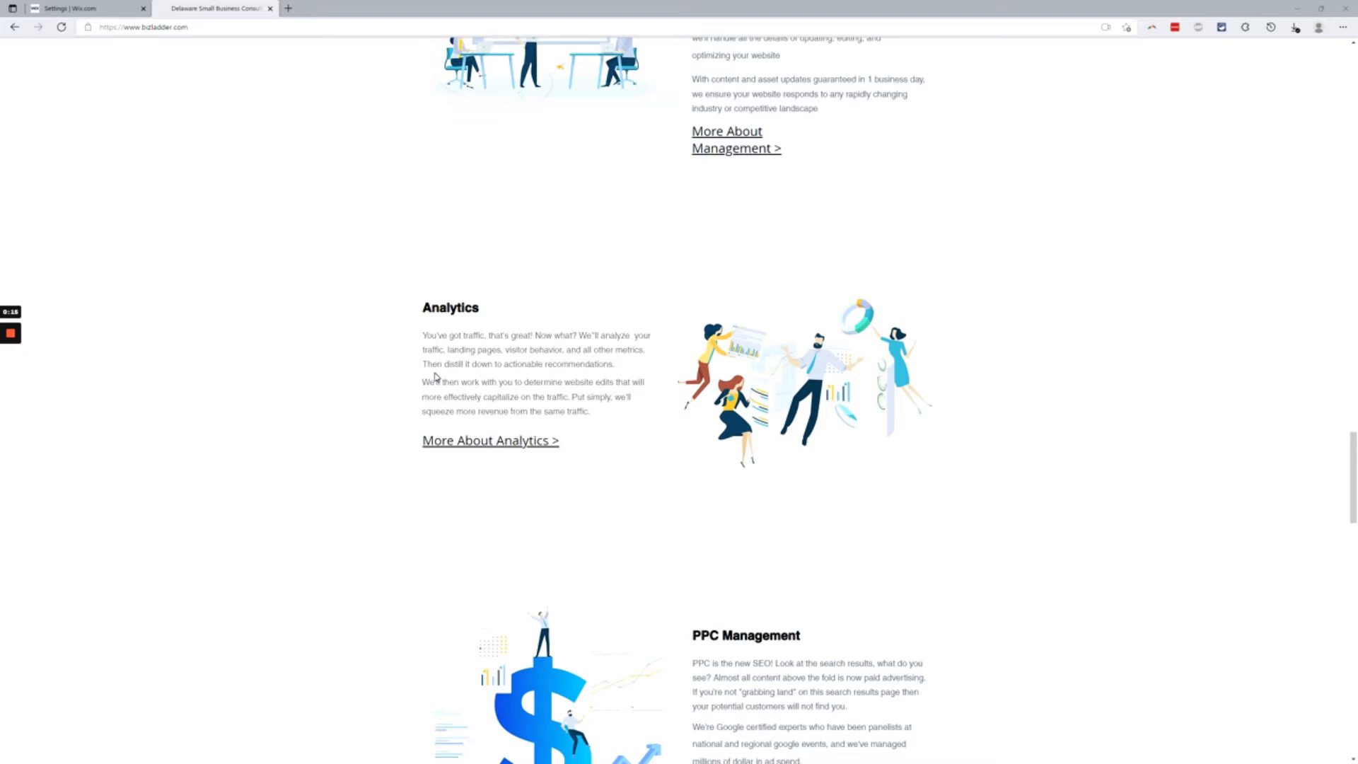
# - Go to the site's Settings, open Custom code under Advanced, and start a new snippet
pyautogui.scroll(3)
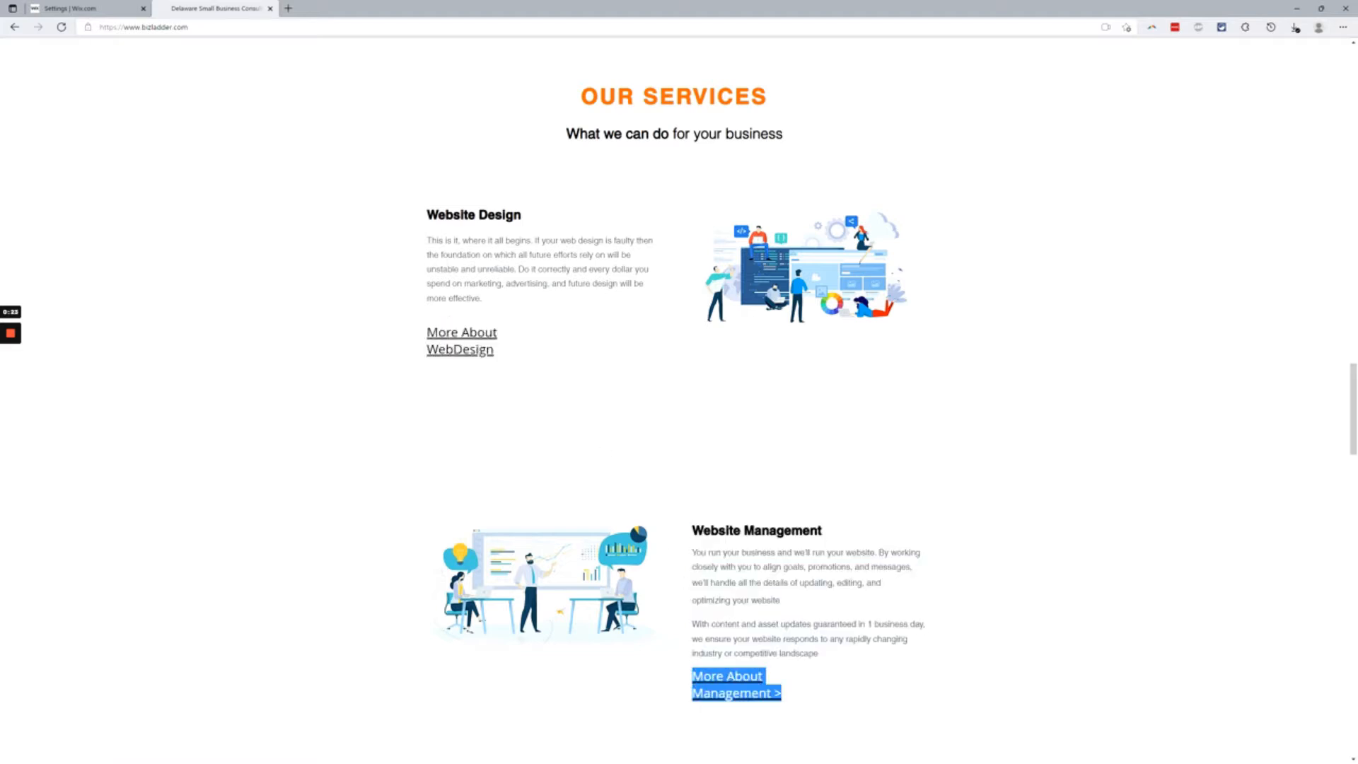
pyautogui.scroll(3)
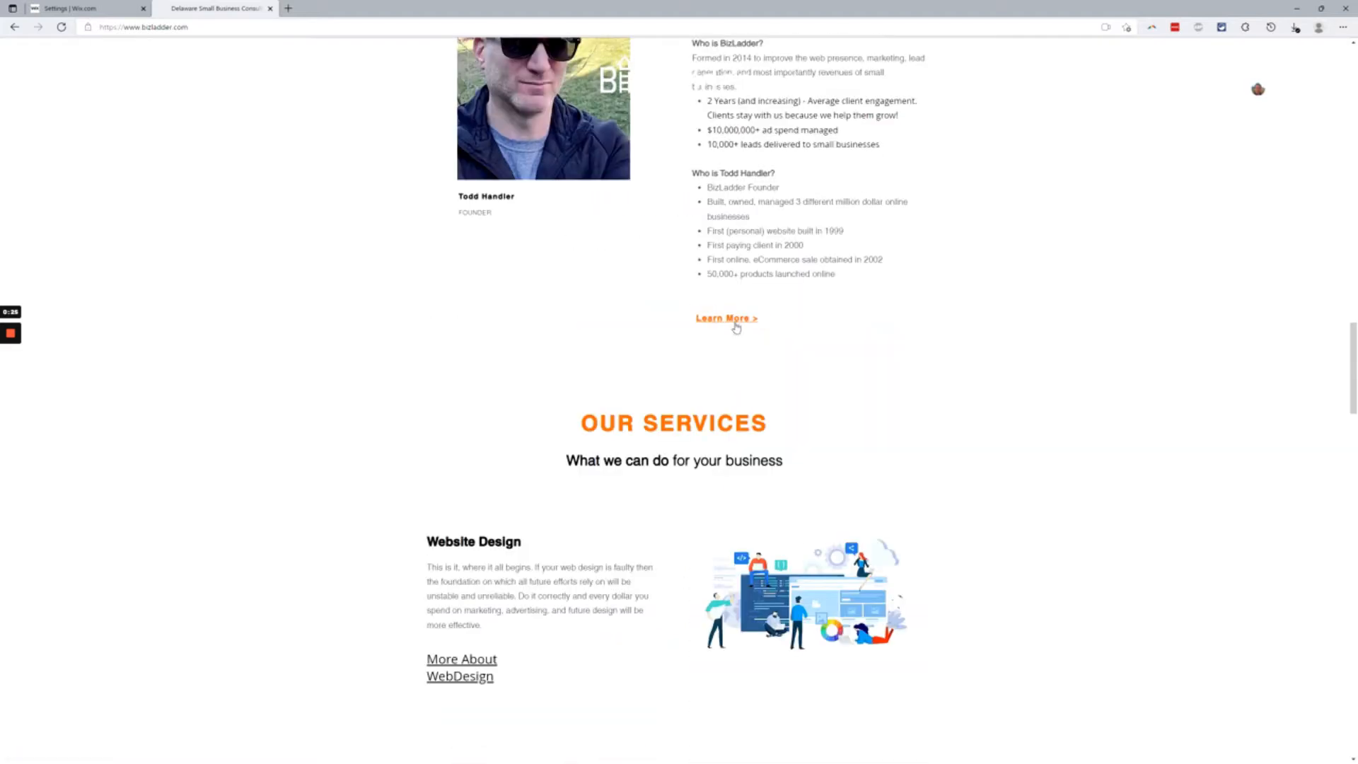
pyautogui.moveTo(770, 328)
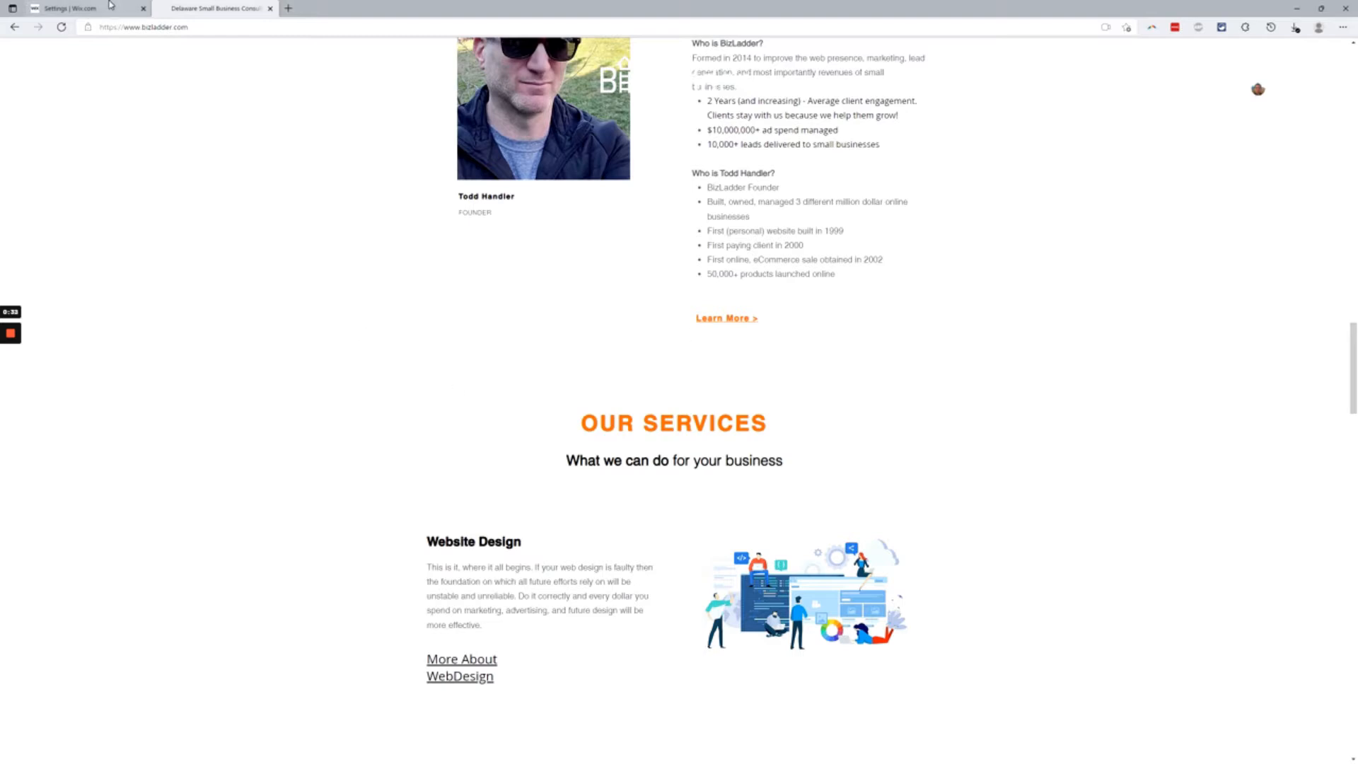
pyautogui.click(78, 7)
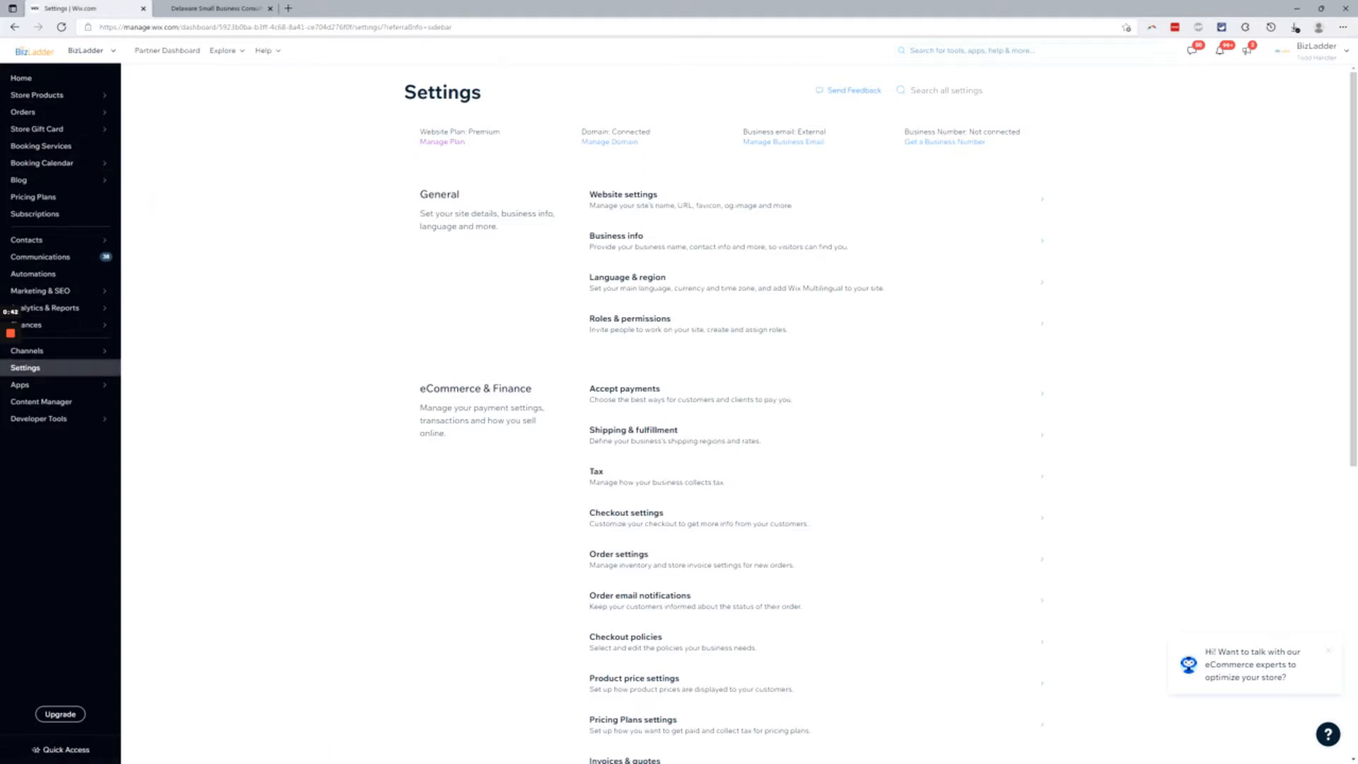
pyautogui.scroll(-3)
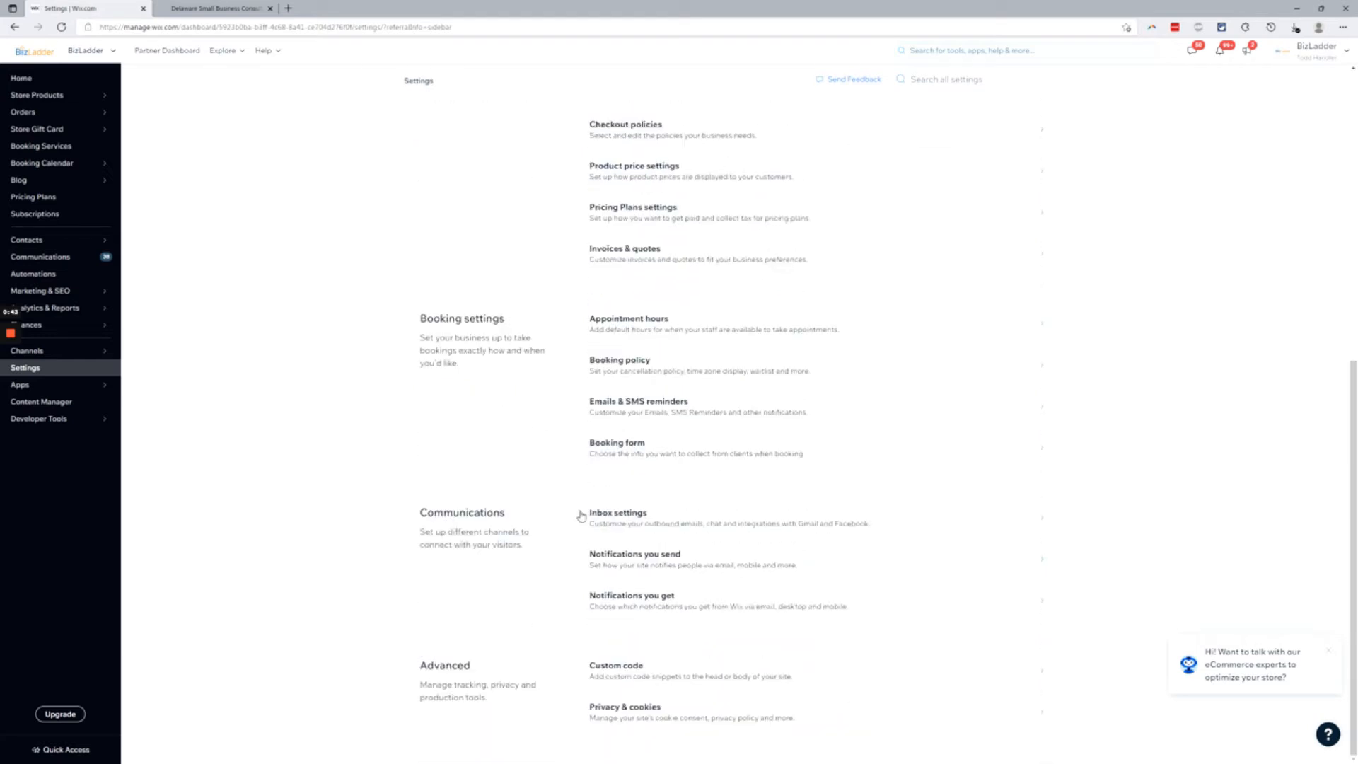
pyautogui.moveTo(638, 669)
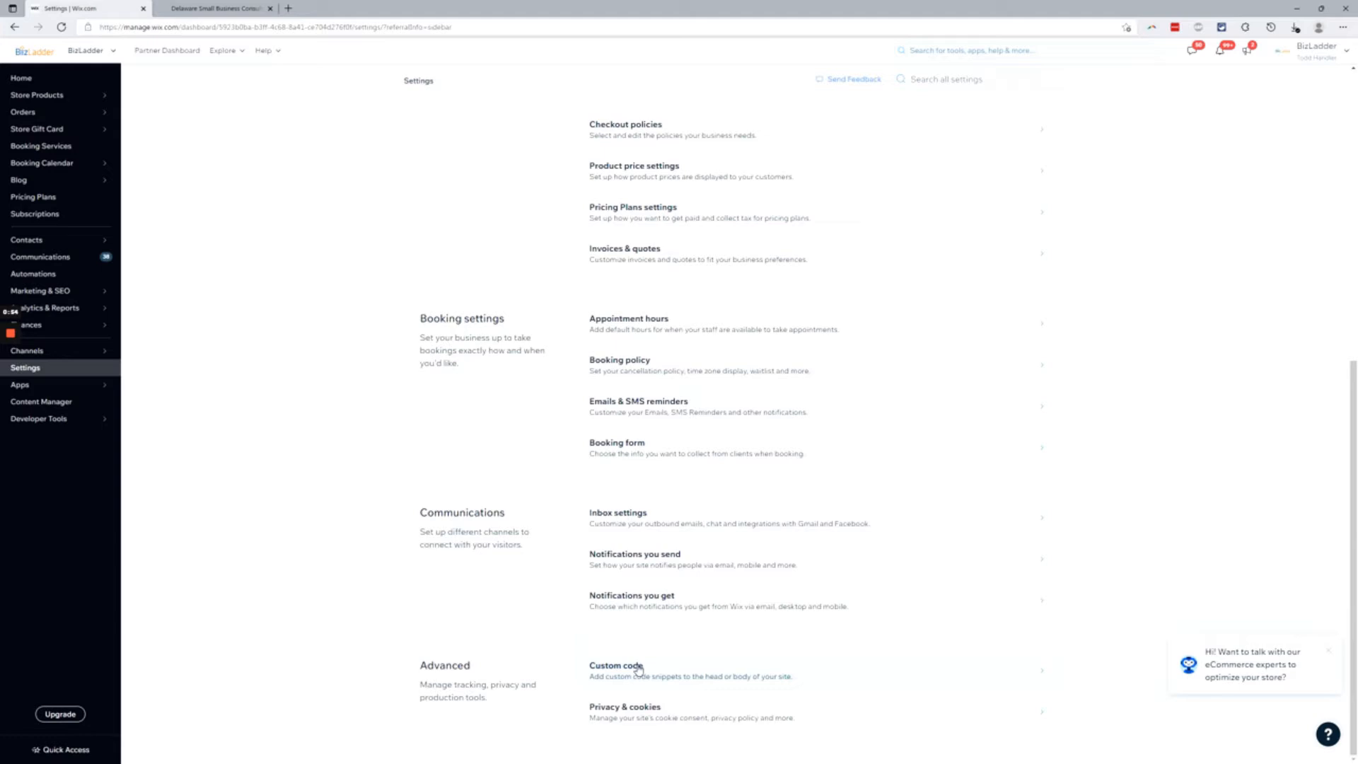
pyautogui.click(616, 665)
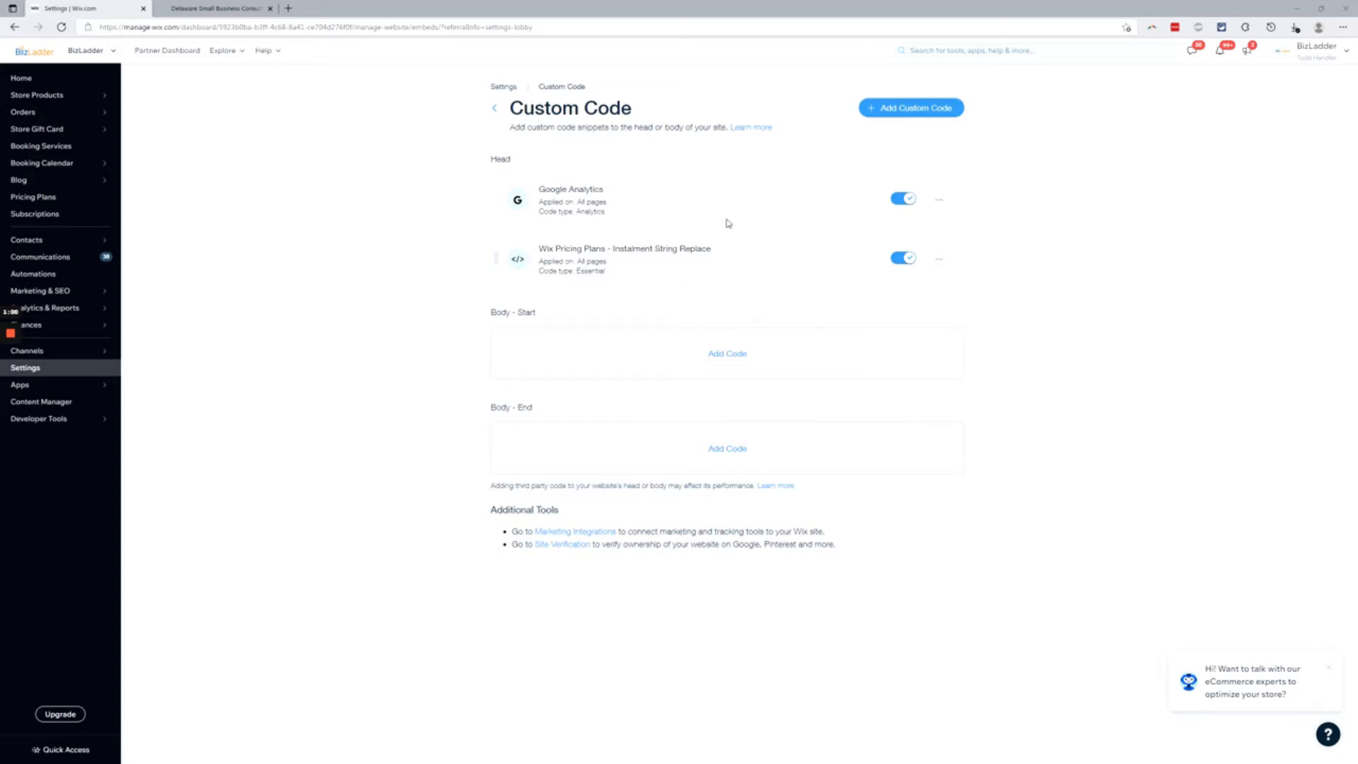
pyautogui.click(910, 107)
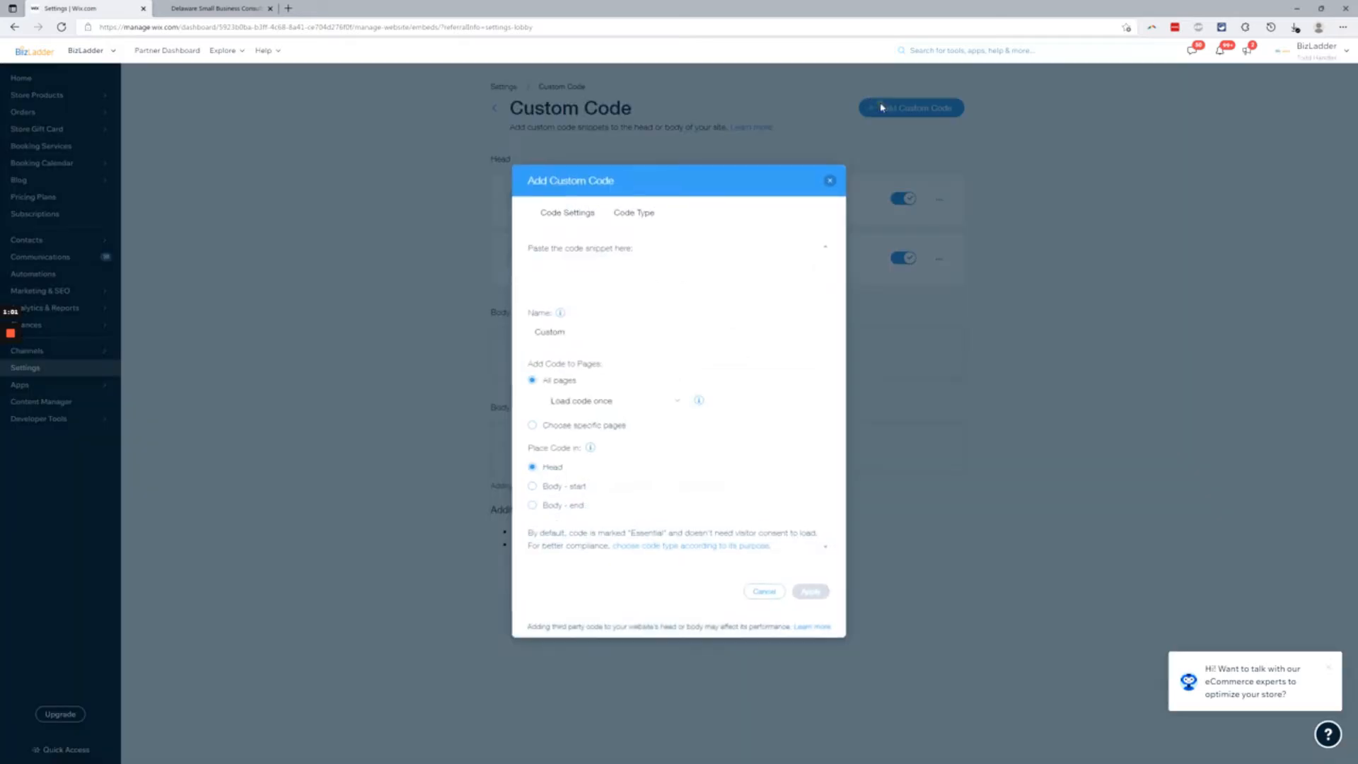
# - Paste the #FFA409 link-colour script and set it to load at Body - end
pyautogui.click(672, 273)
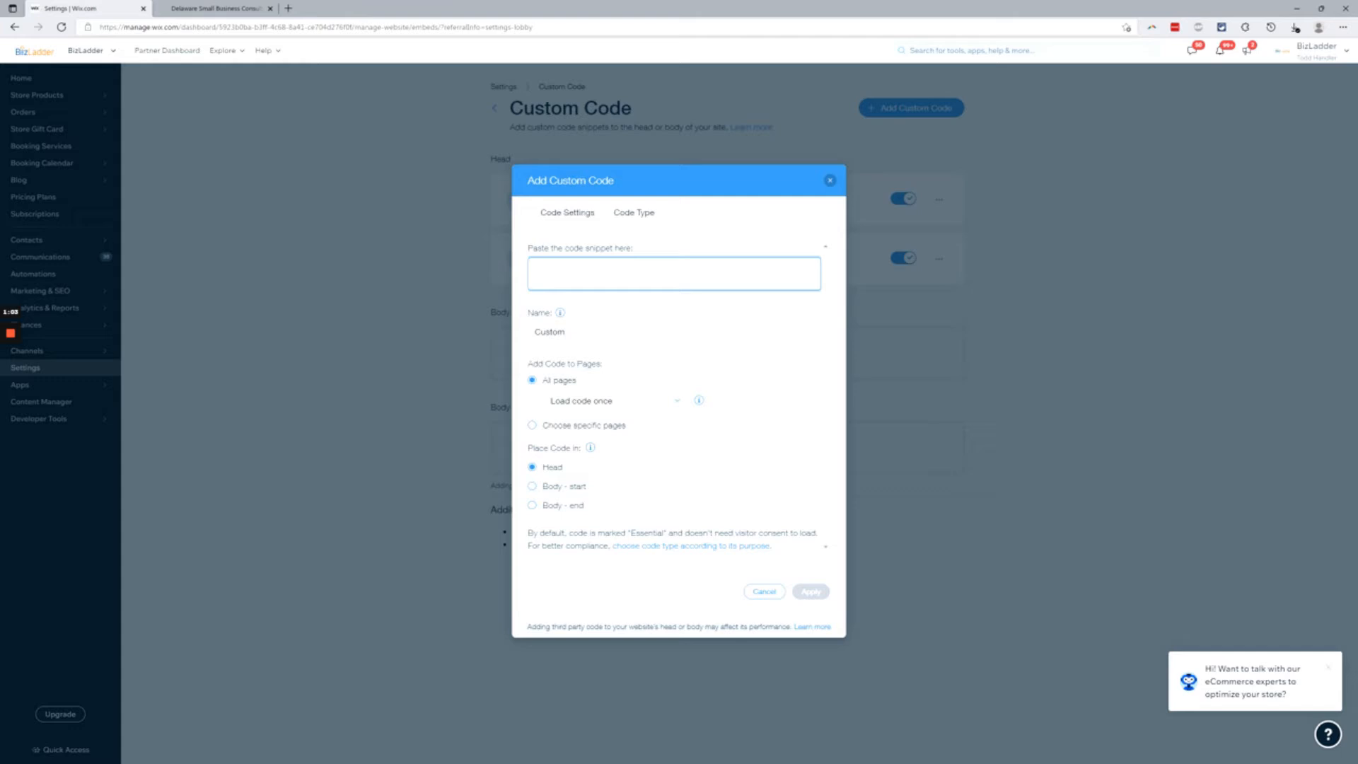
pyautogui.write('<script>')
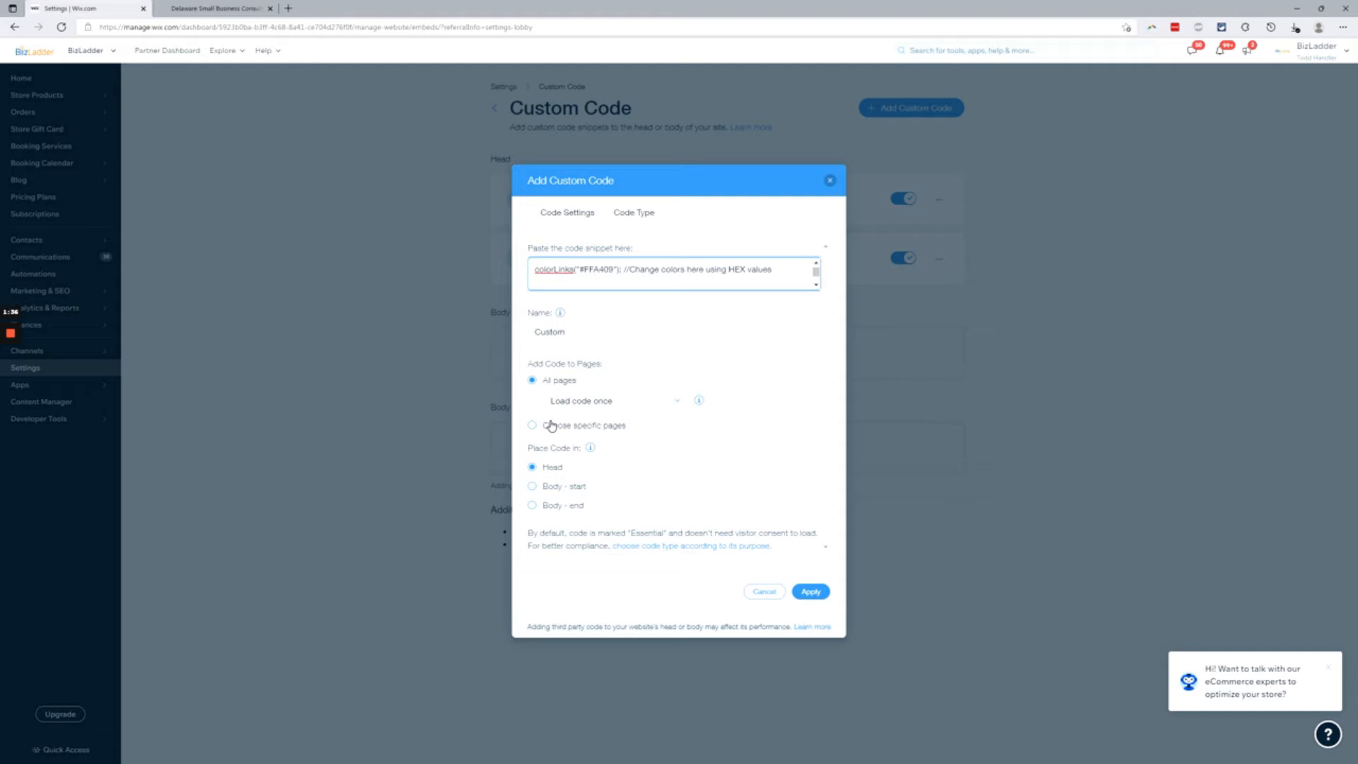
pyautogui.moveTo(555, 507)
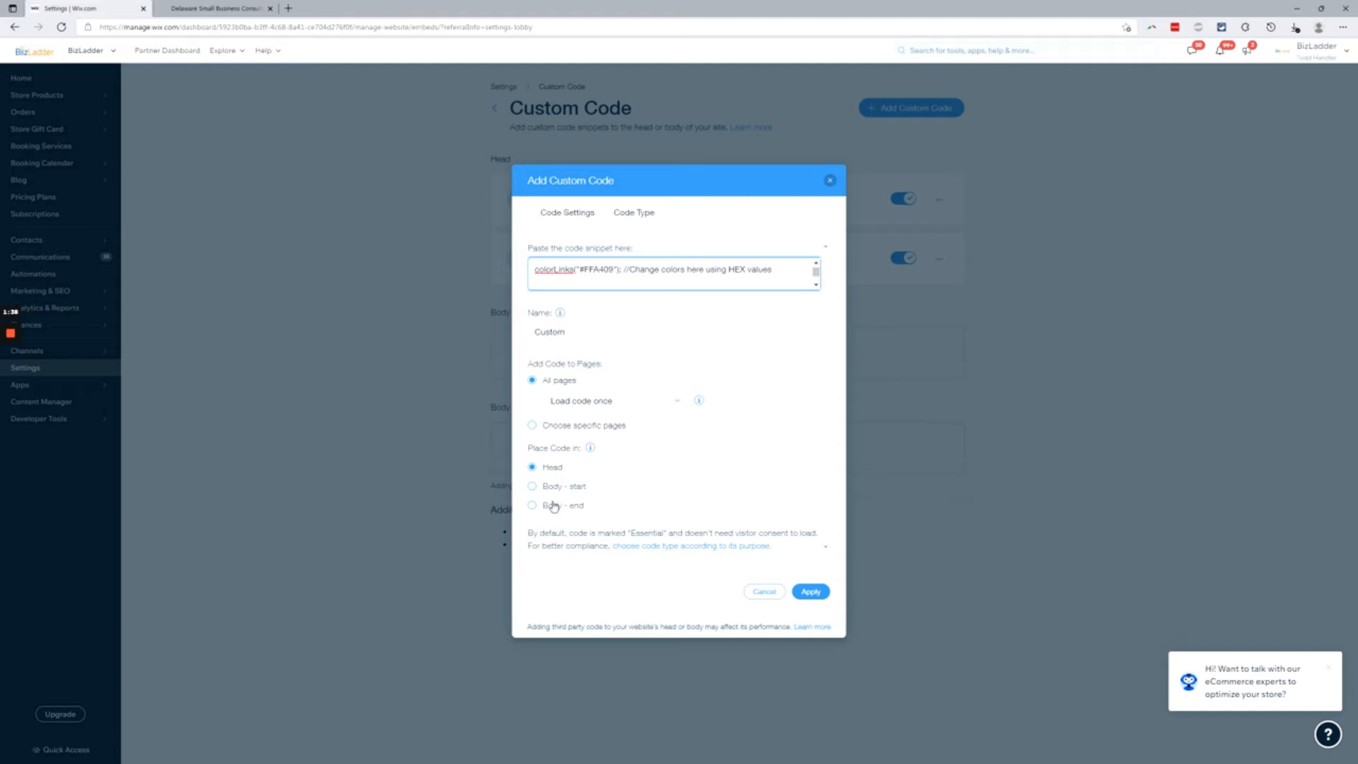
pyautogui.click(532, 504)
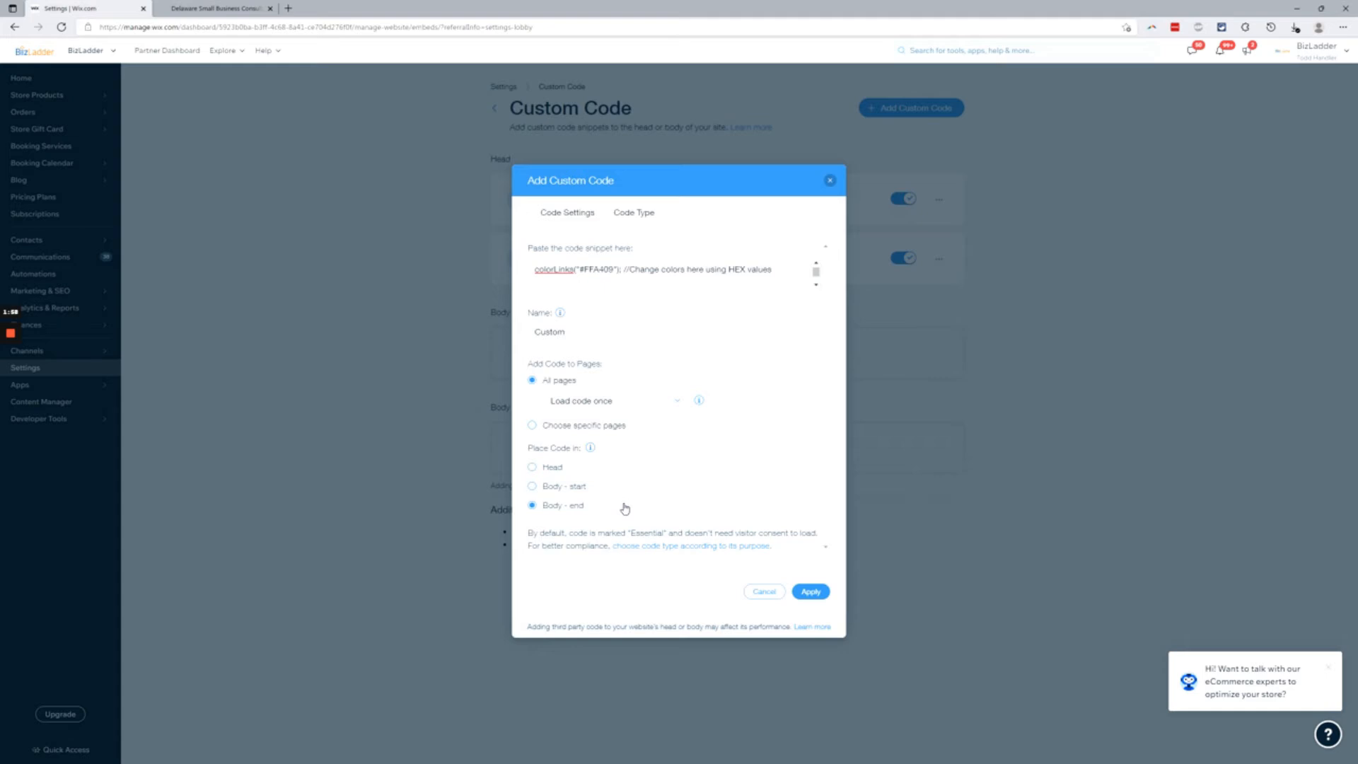
pyautogui.moveTo(782, 529)
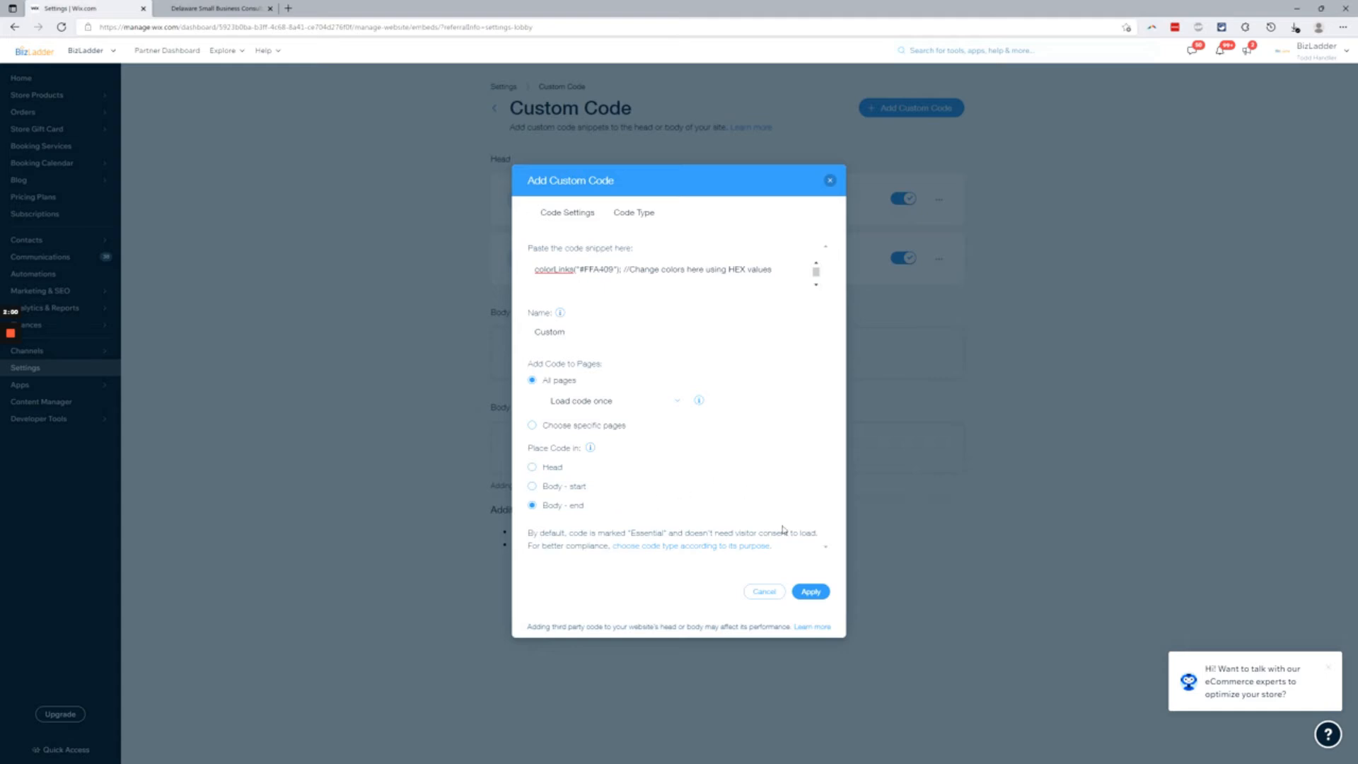
pyautogui.click(809, 591)
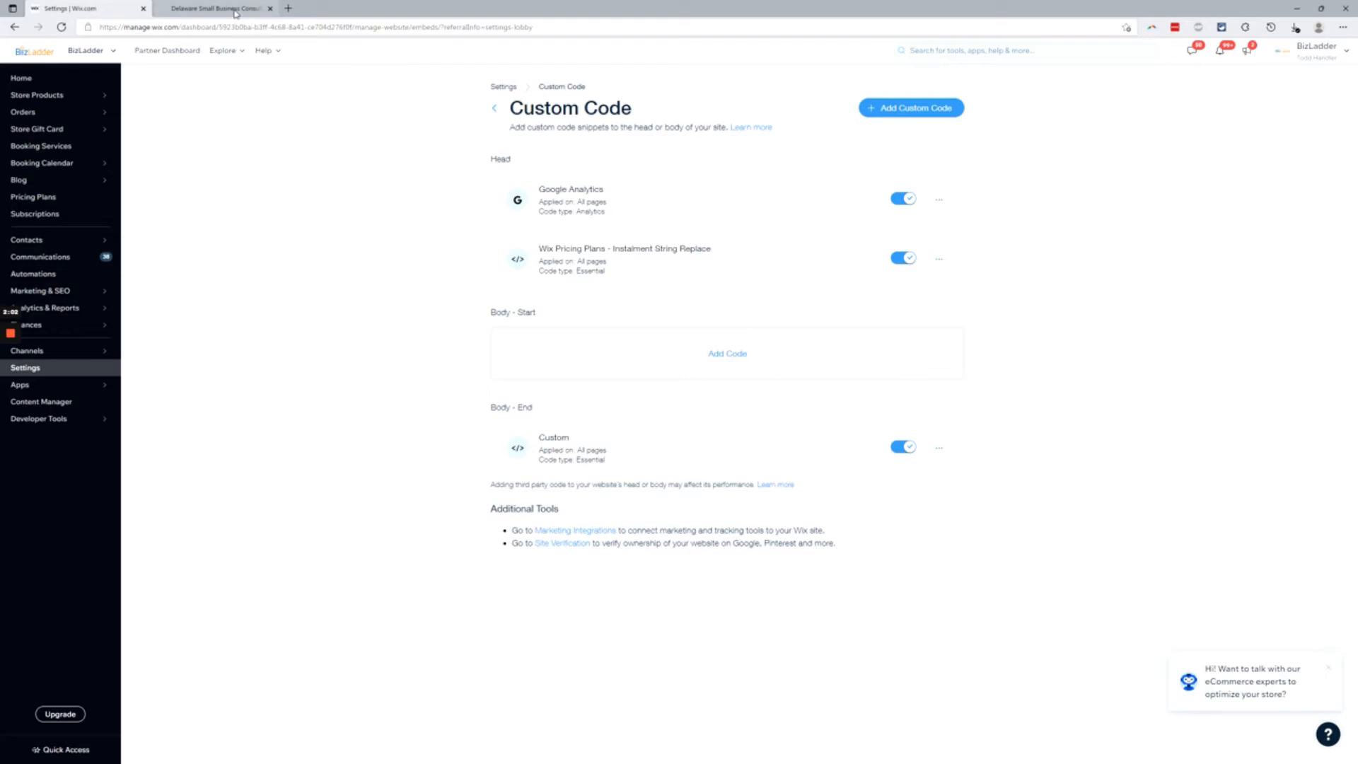
pyautogui.moveTo(213, 8)
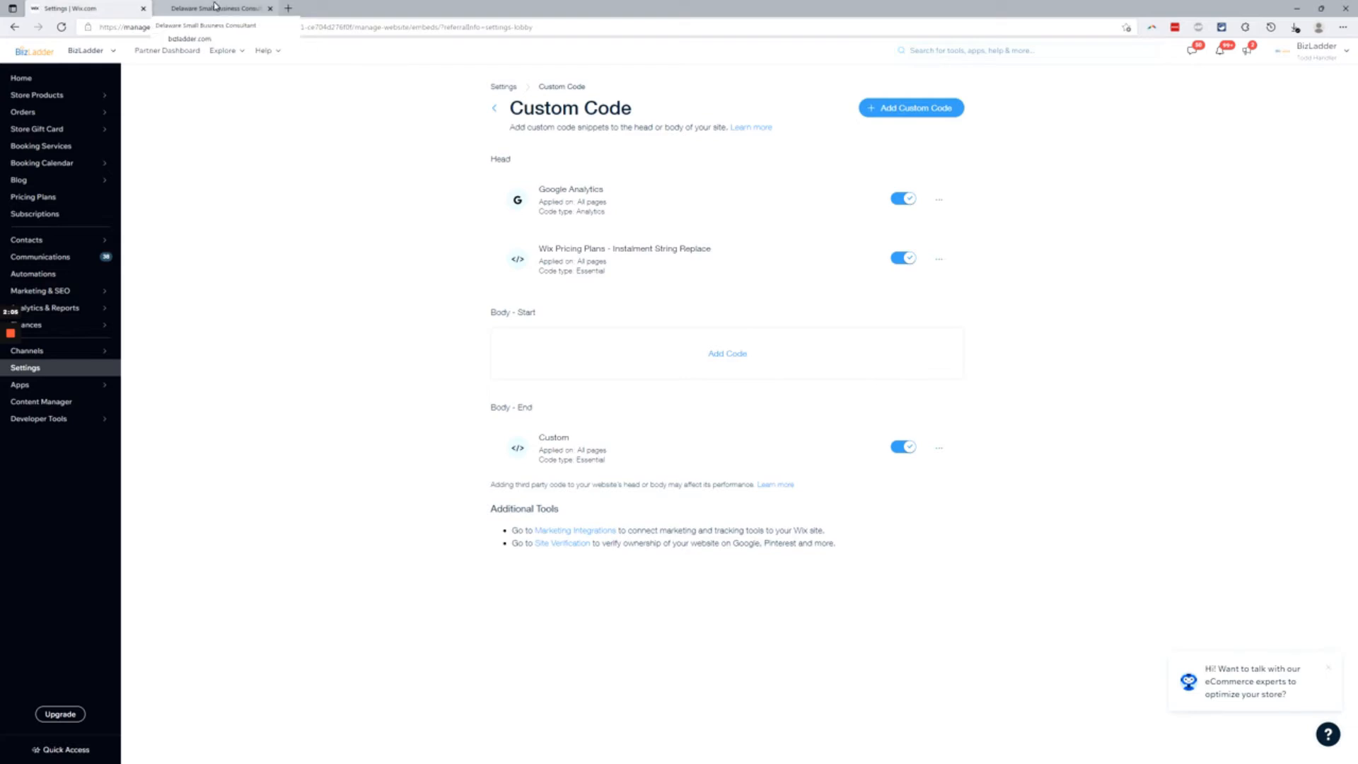
pyautogui.click(216, 8)
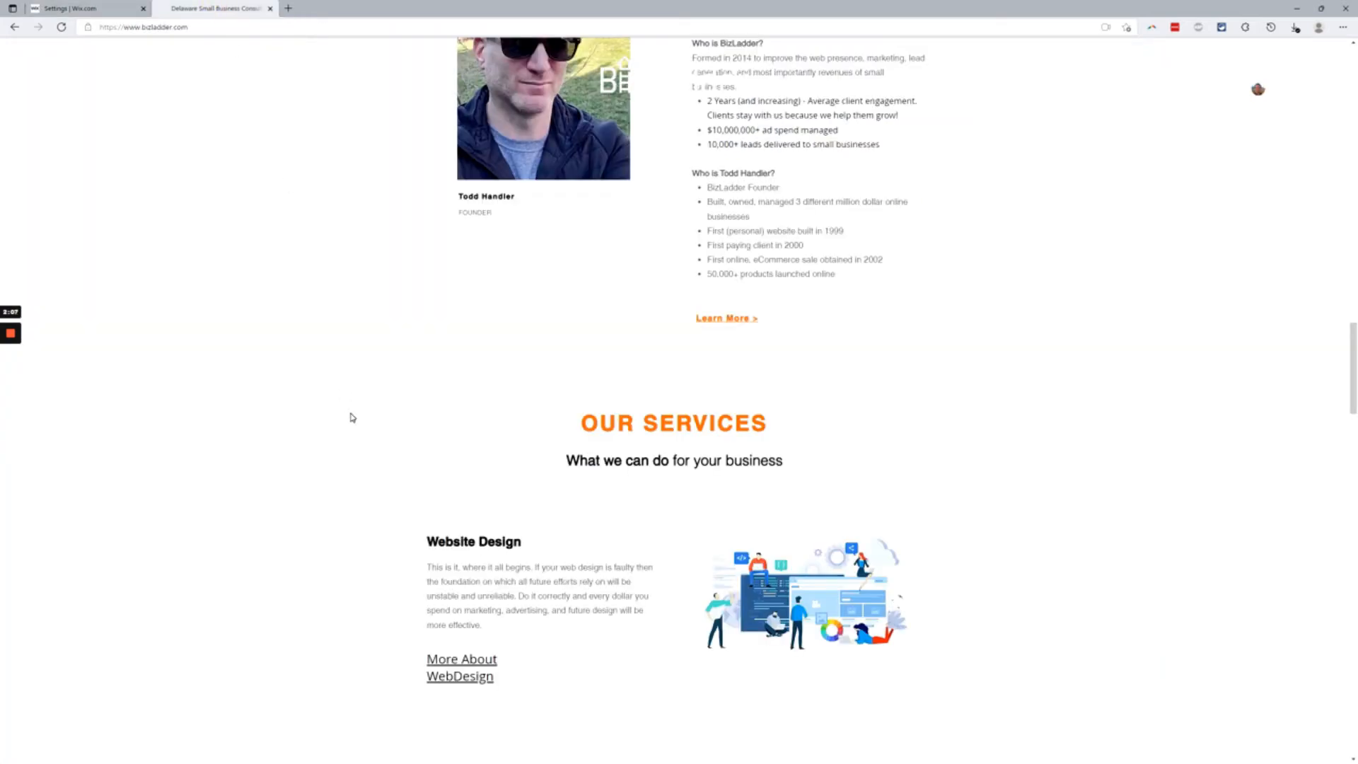
pyautogui.scroll(-3)
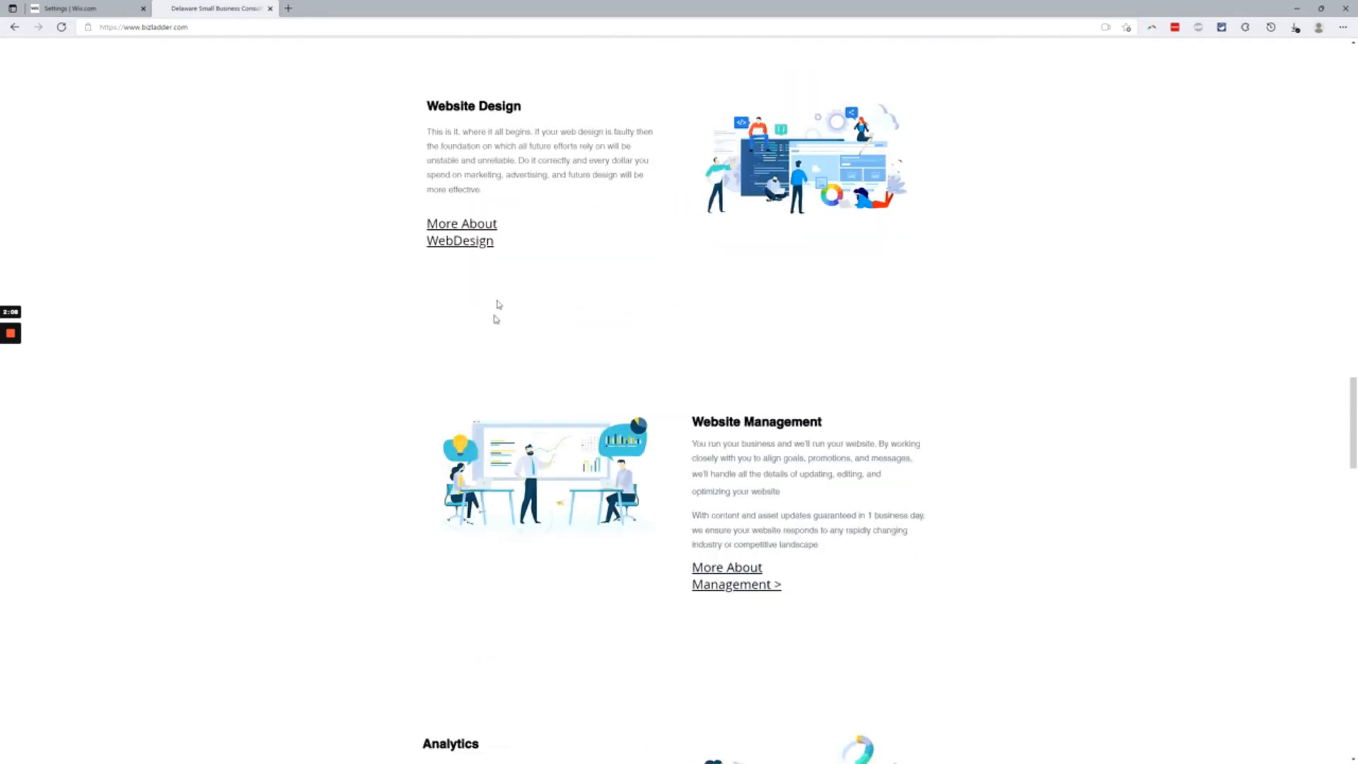
pyautogui.moveTo(513, 250)
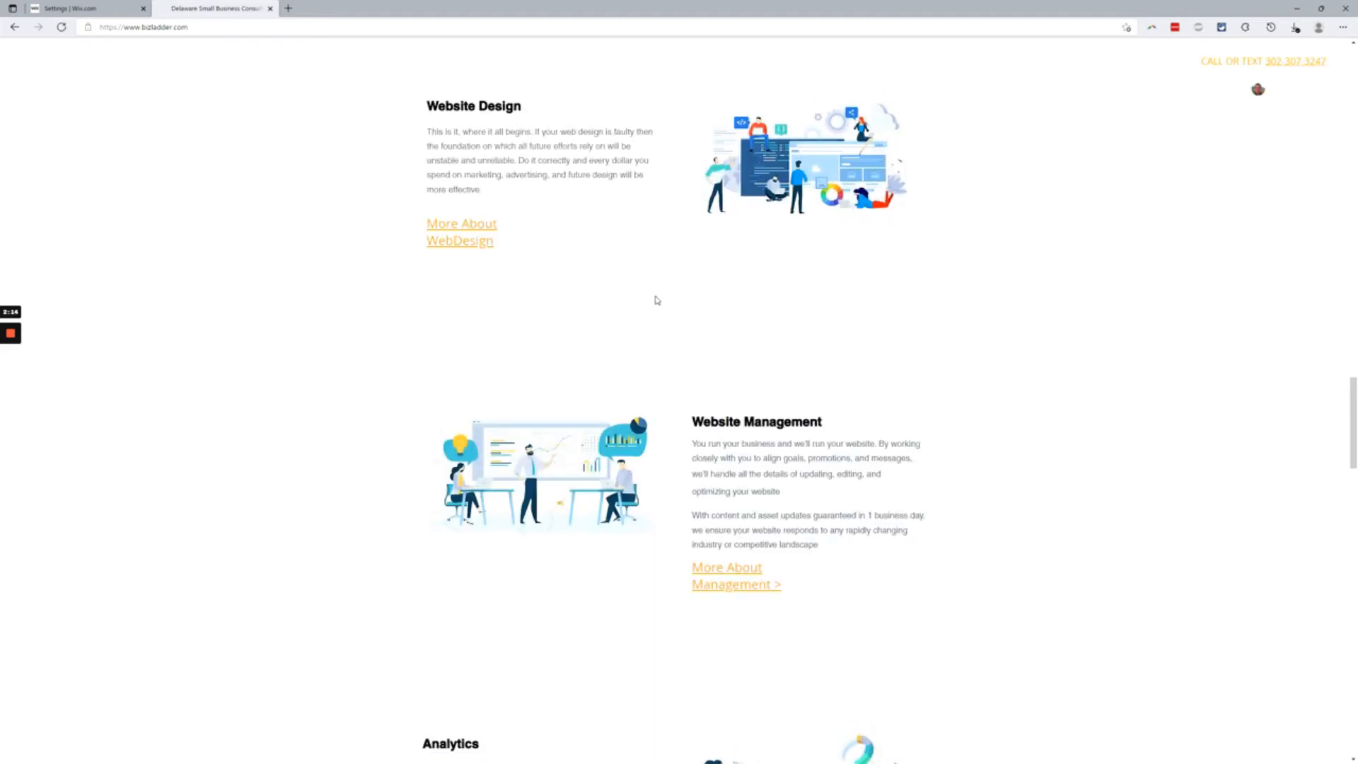
pyautogui.scroll(3)
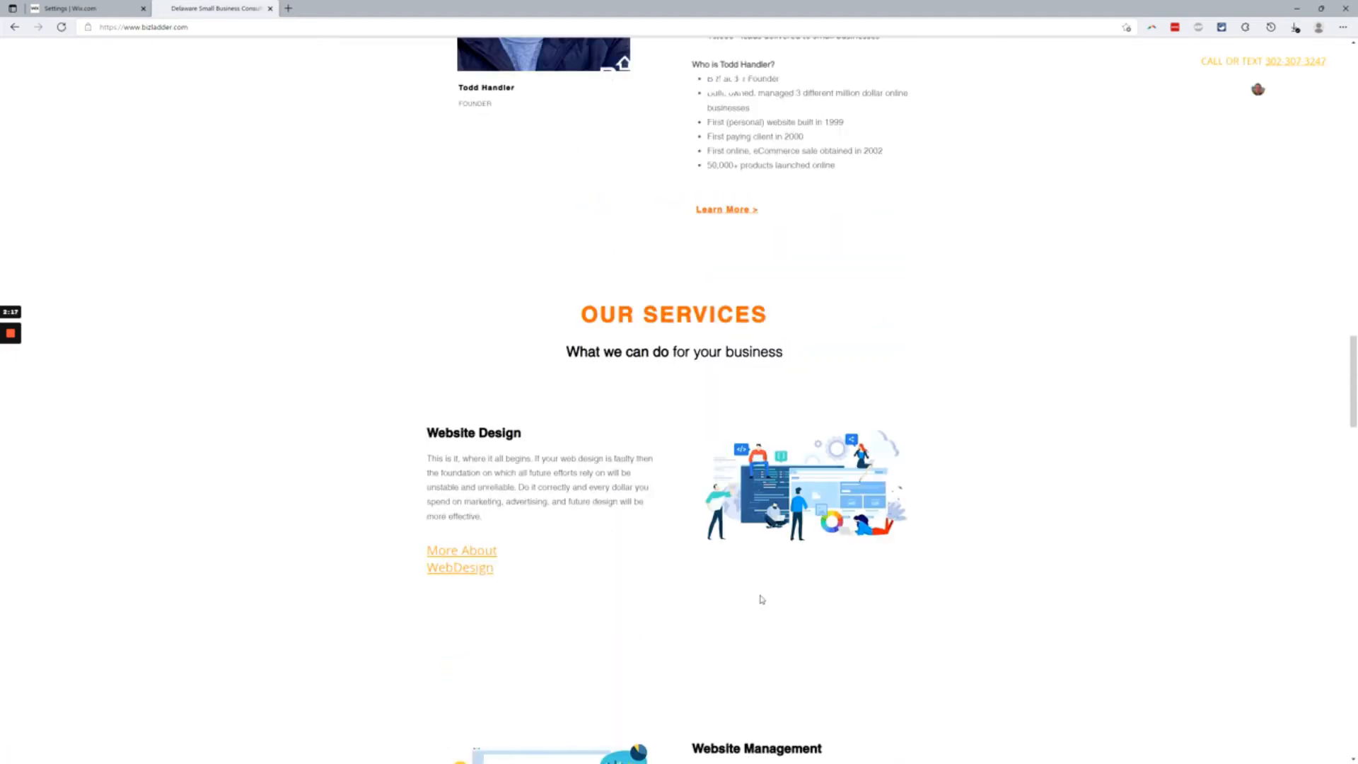
pyautogui.scroll(3)
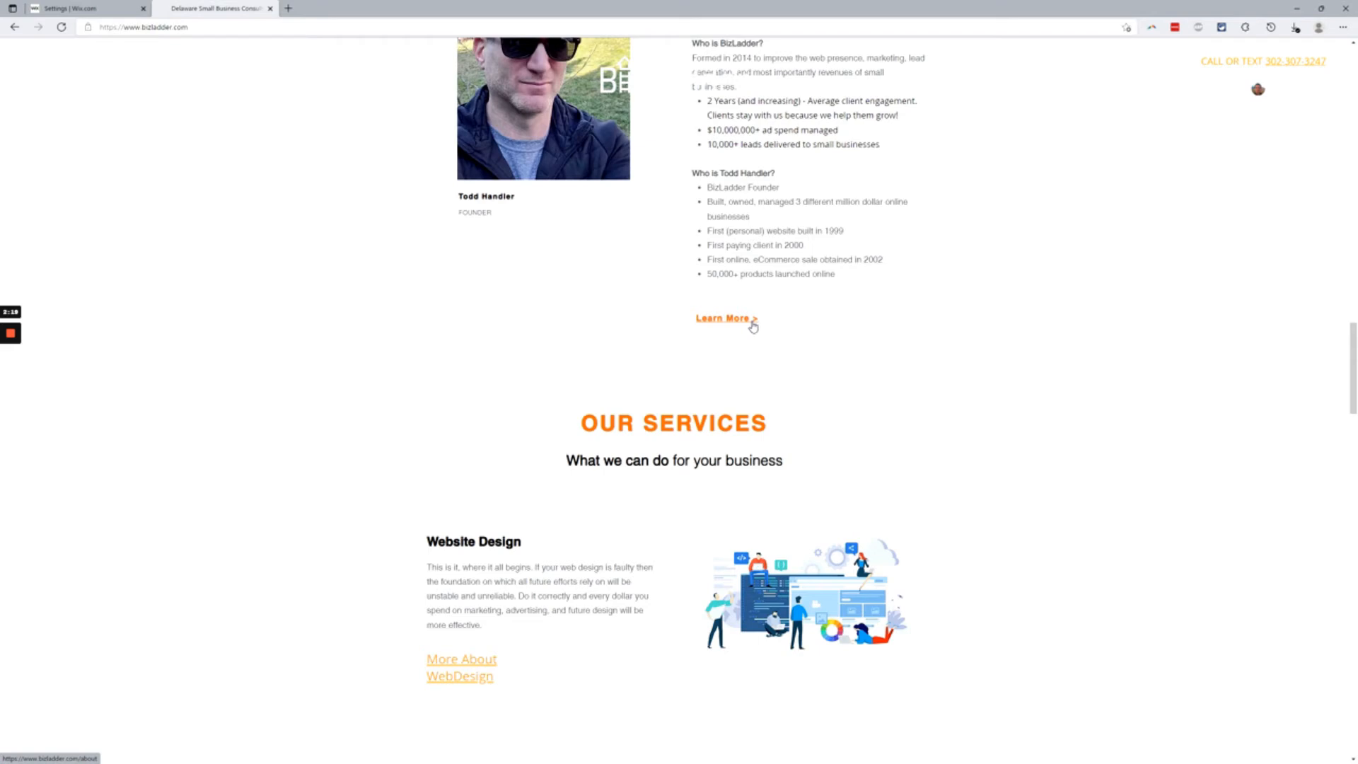
pyautogui.moveTo(765, 321)
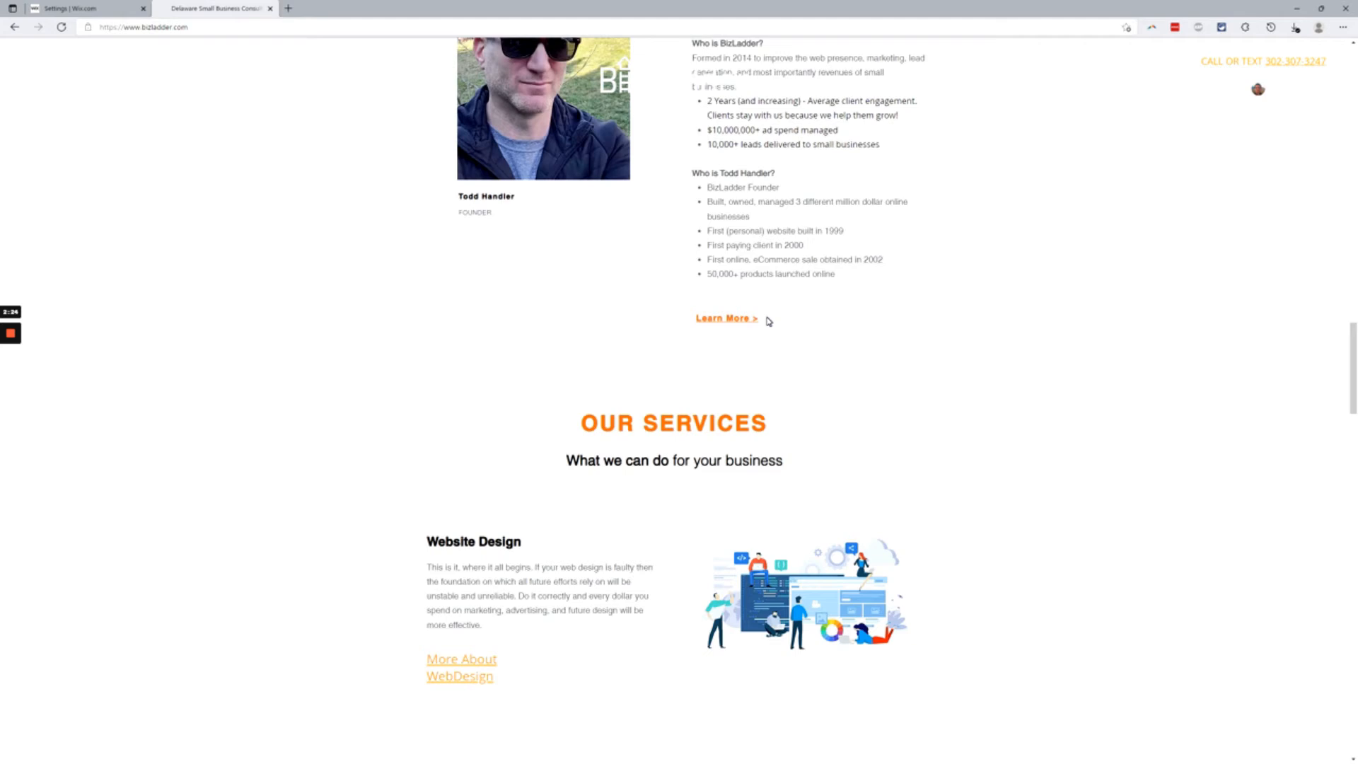
pyautogui.moveTo(681, 316)
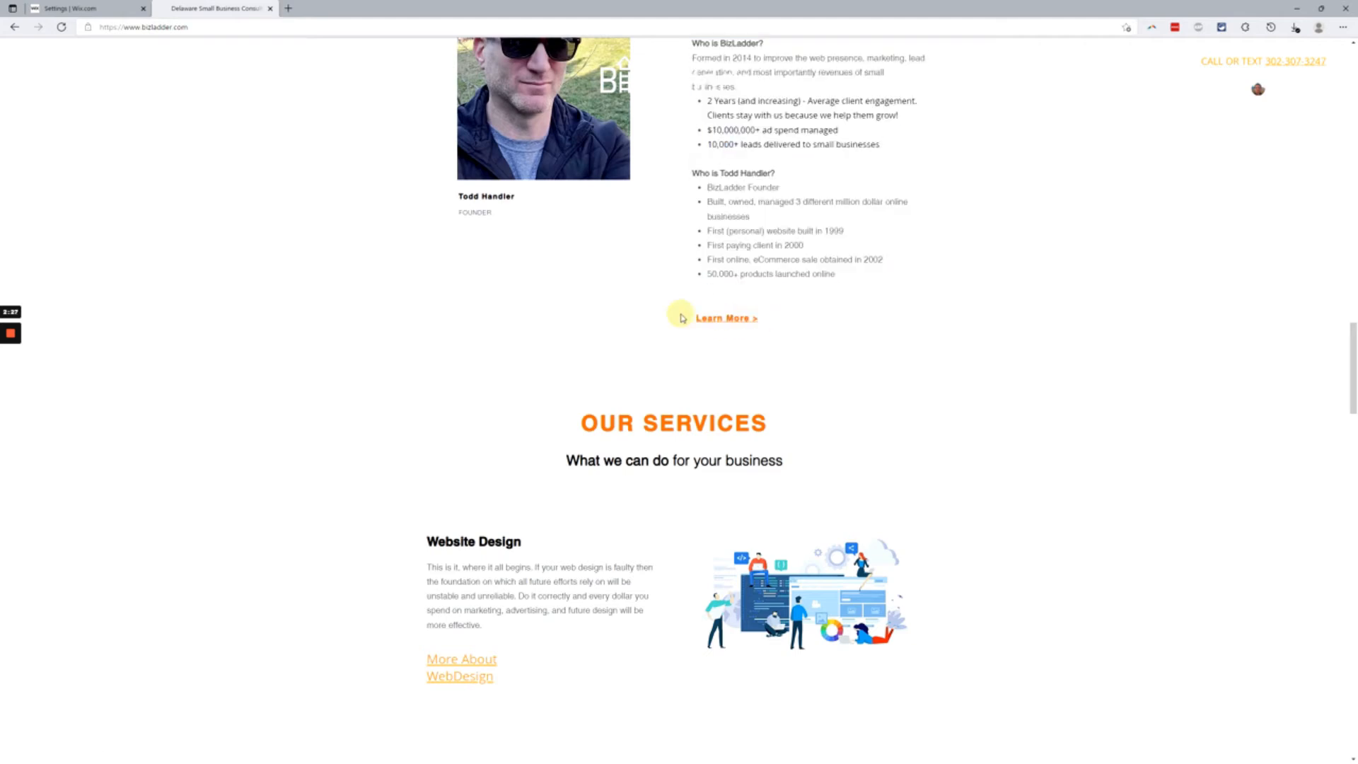
pyautogui.moveTo(651, 328)
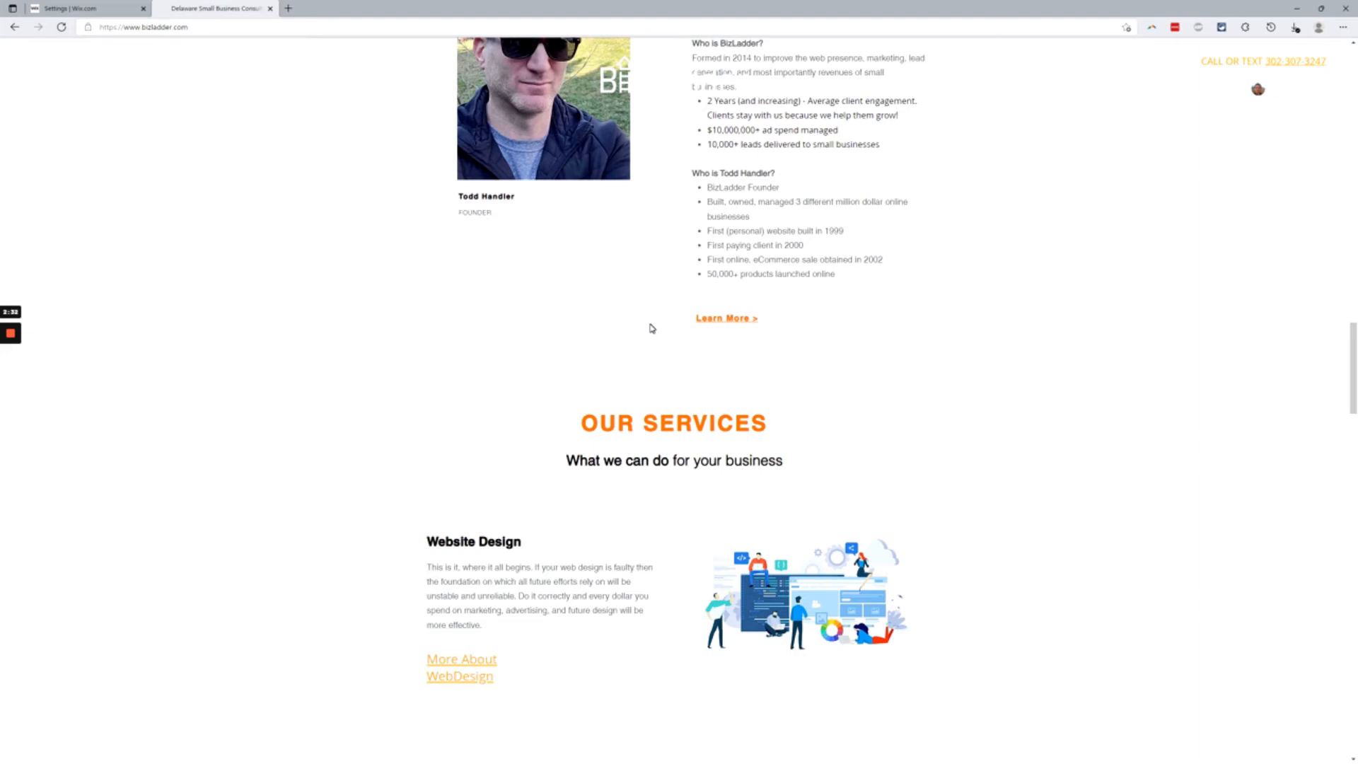
pyautogui.moveTo(778, 321)
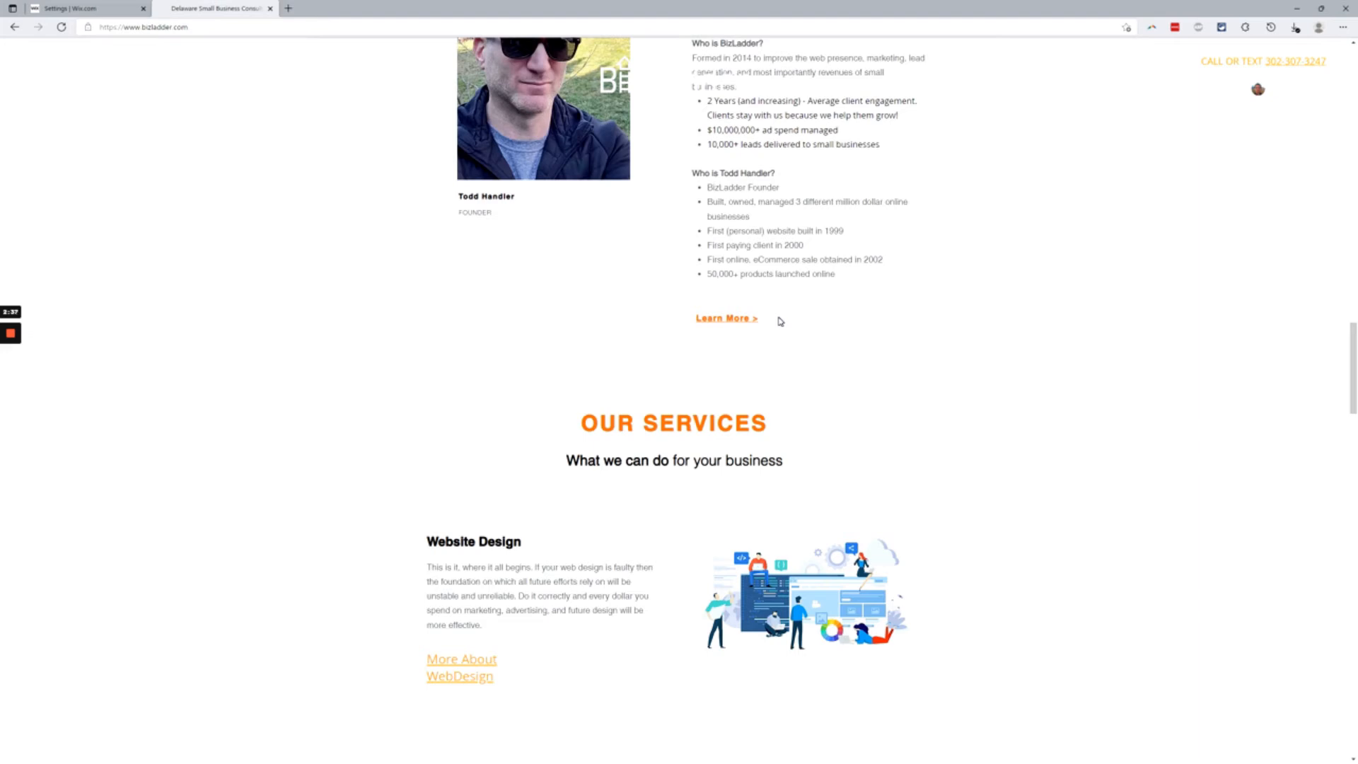
pyautogui.scroll(-3)
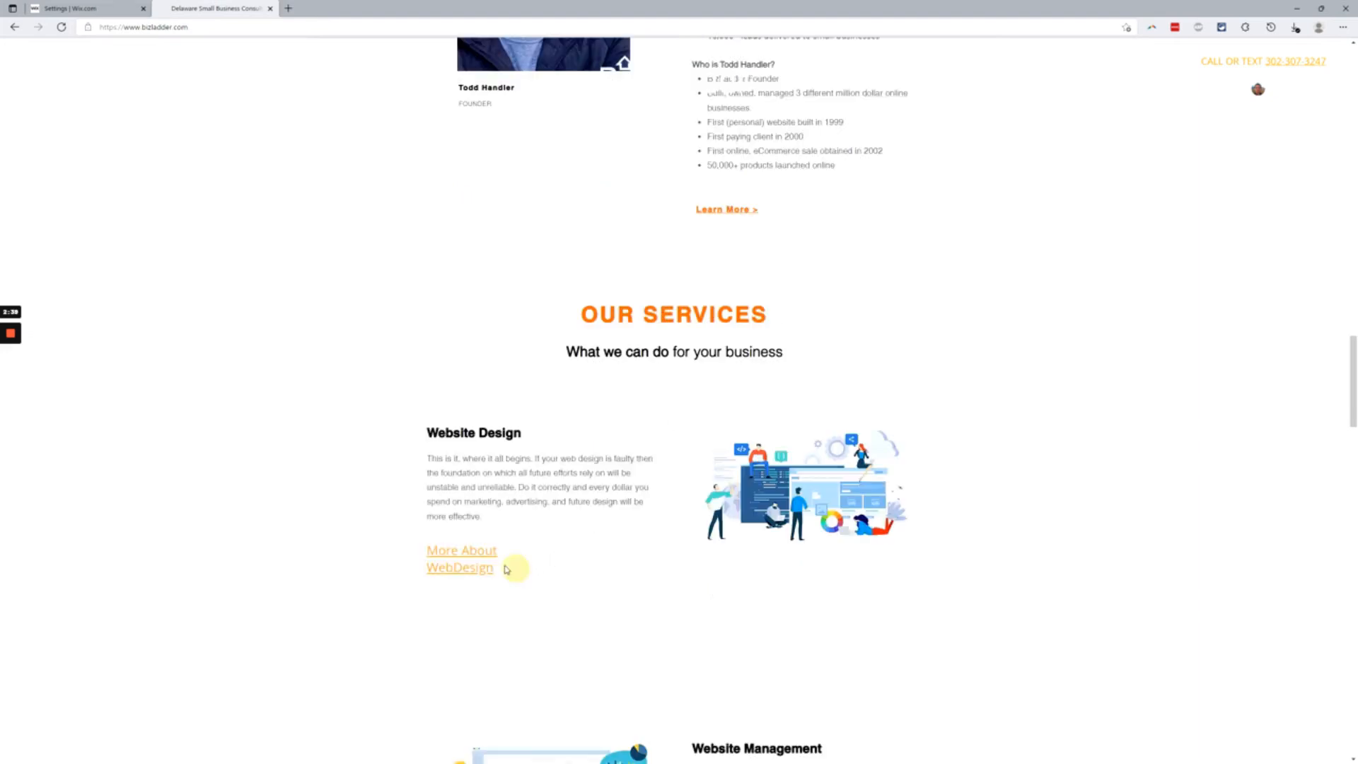
pyautogui.moveTo(507, 569)
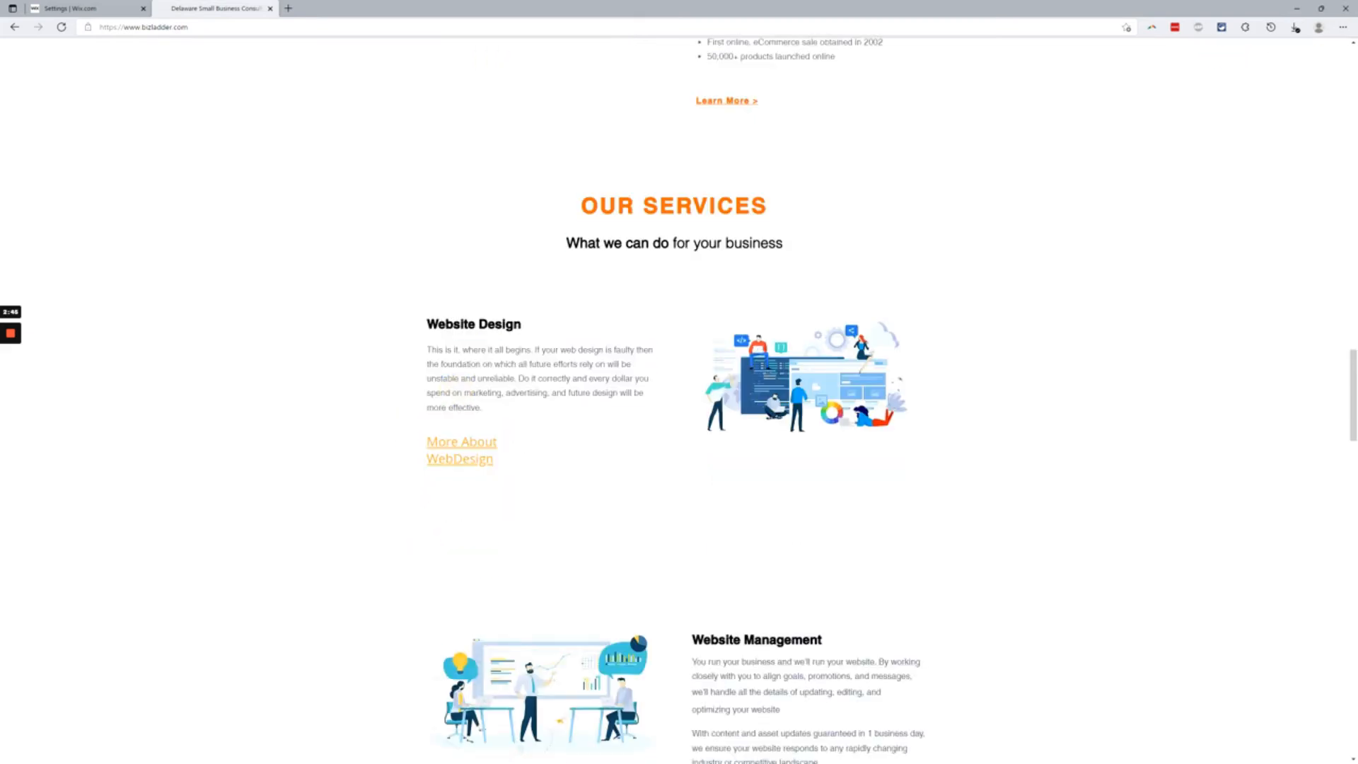
pyautogui.scroll(-3)
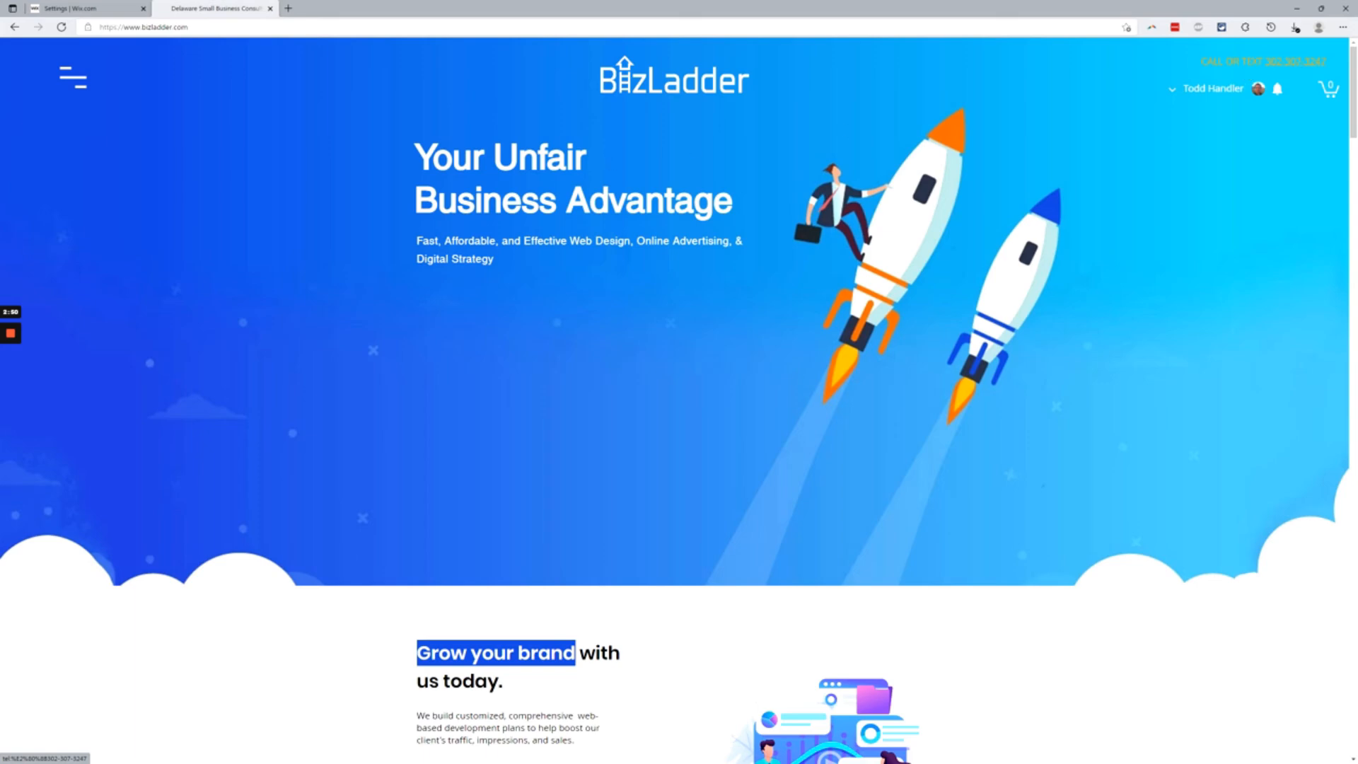
pyautogui.moveTo(1196, 64)
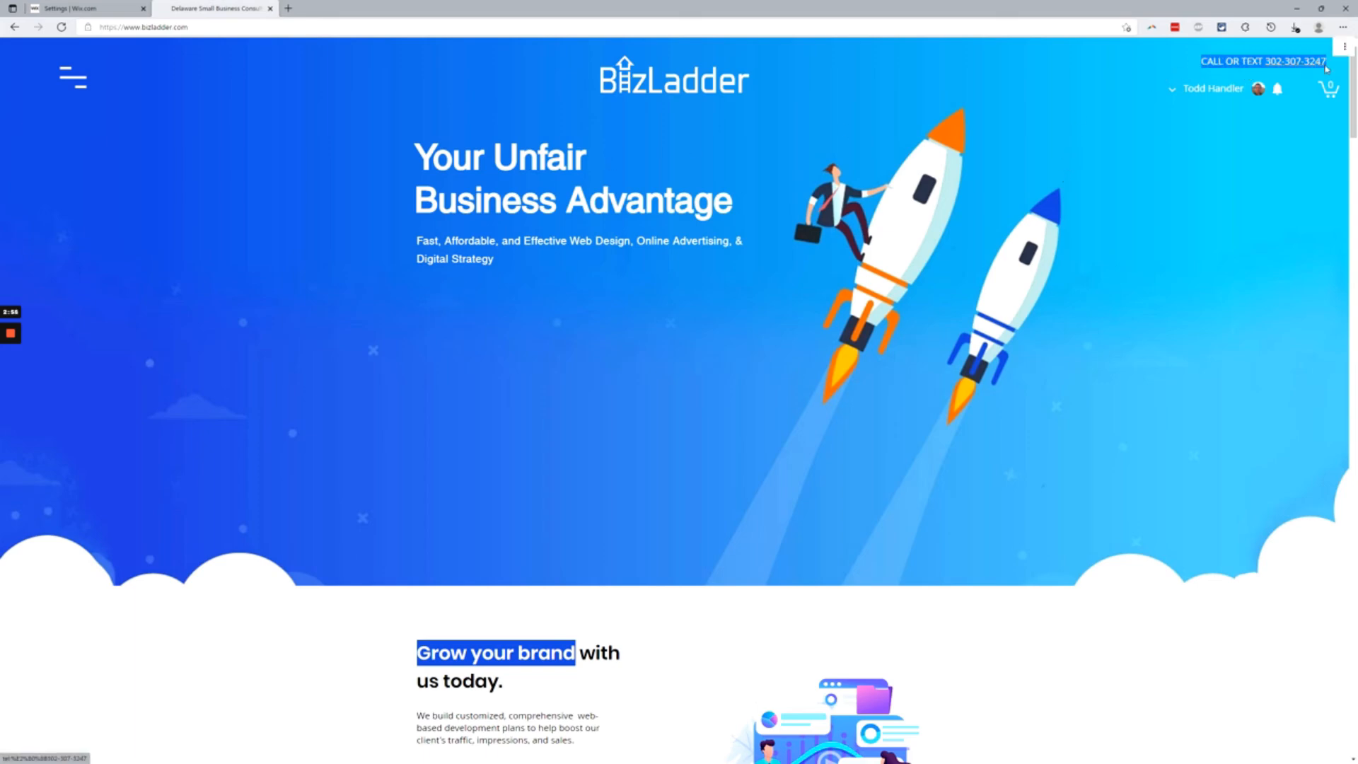
pyautogui.moveTo(1203, 217)
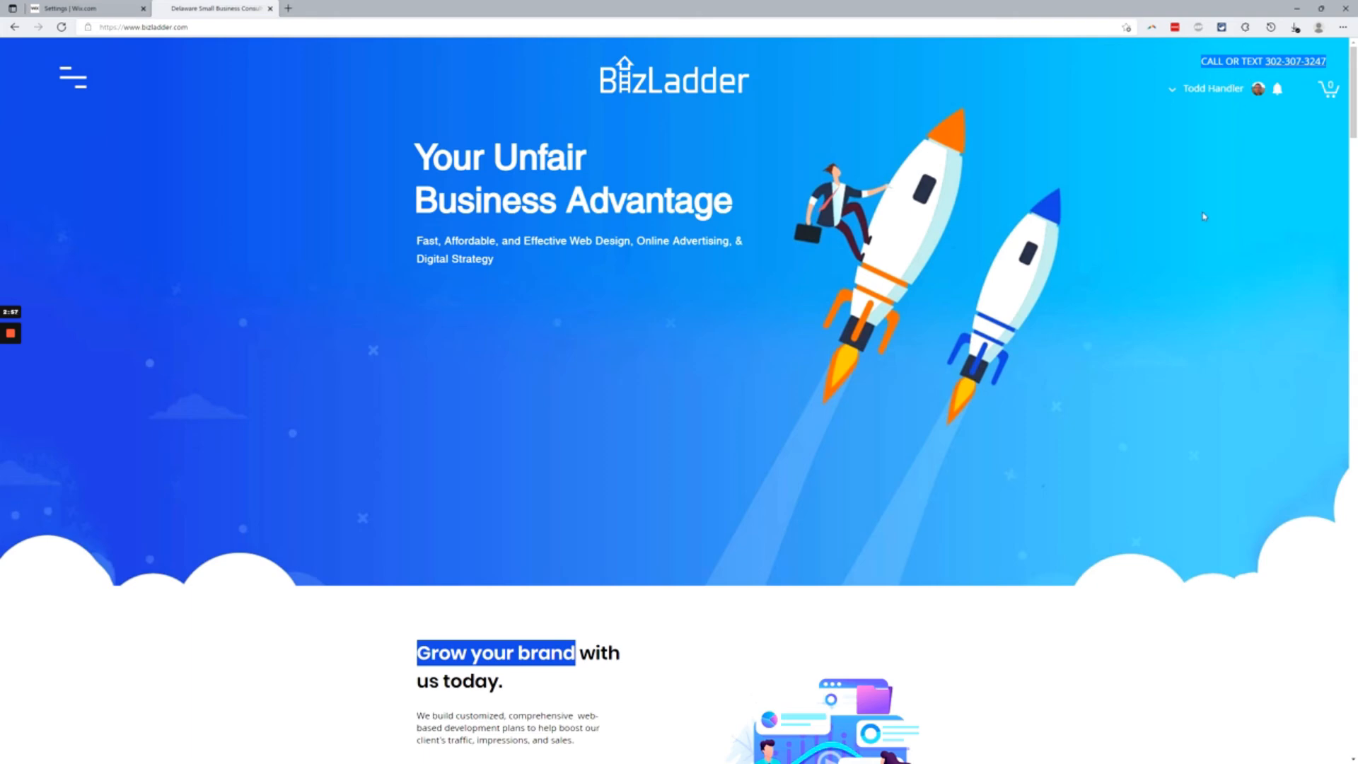
pyautogui.scroll(-3)
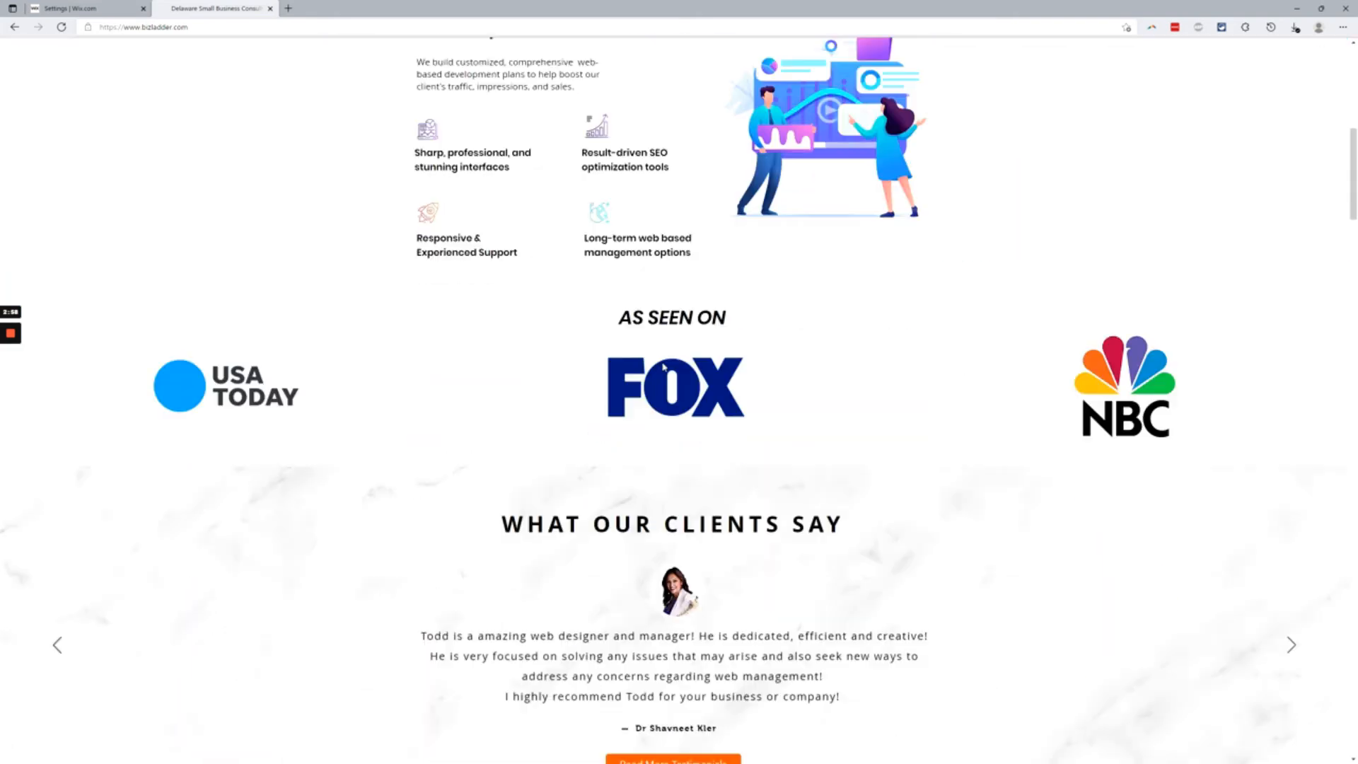
pyautogui.scroll(-3)
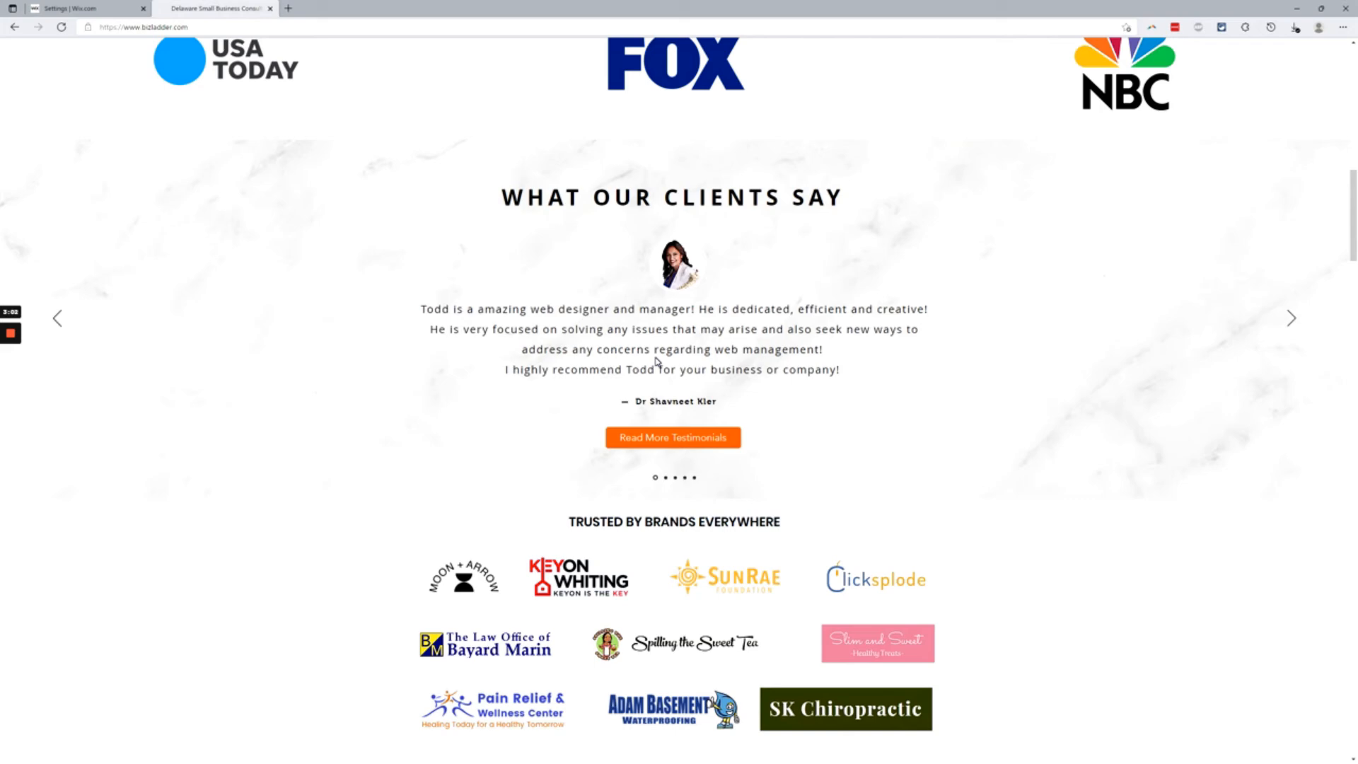
pyautogui.scroll(-3)
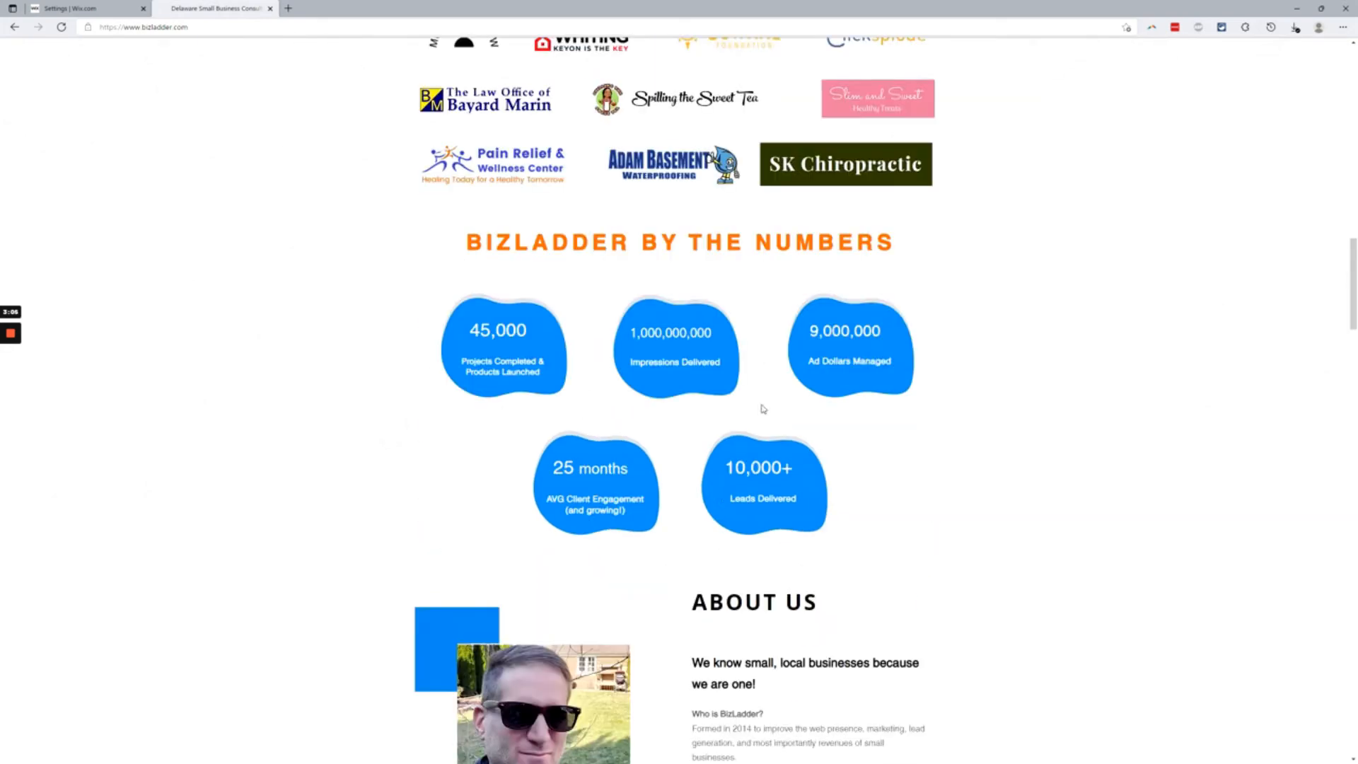
pyautogui.scroll(-3)
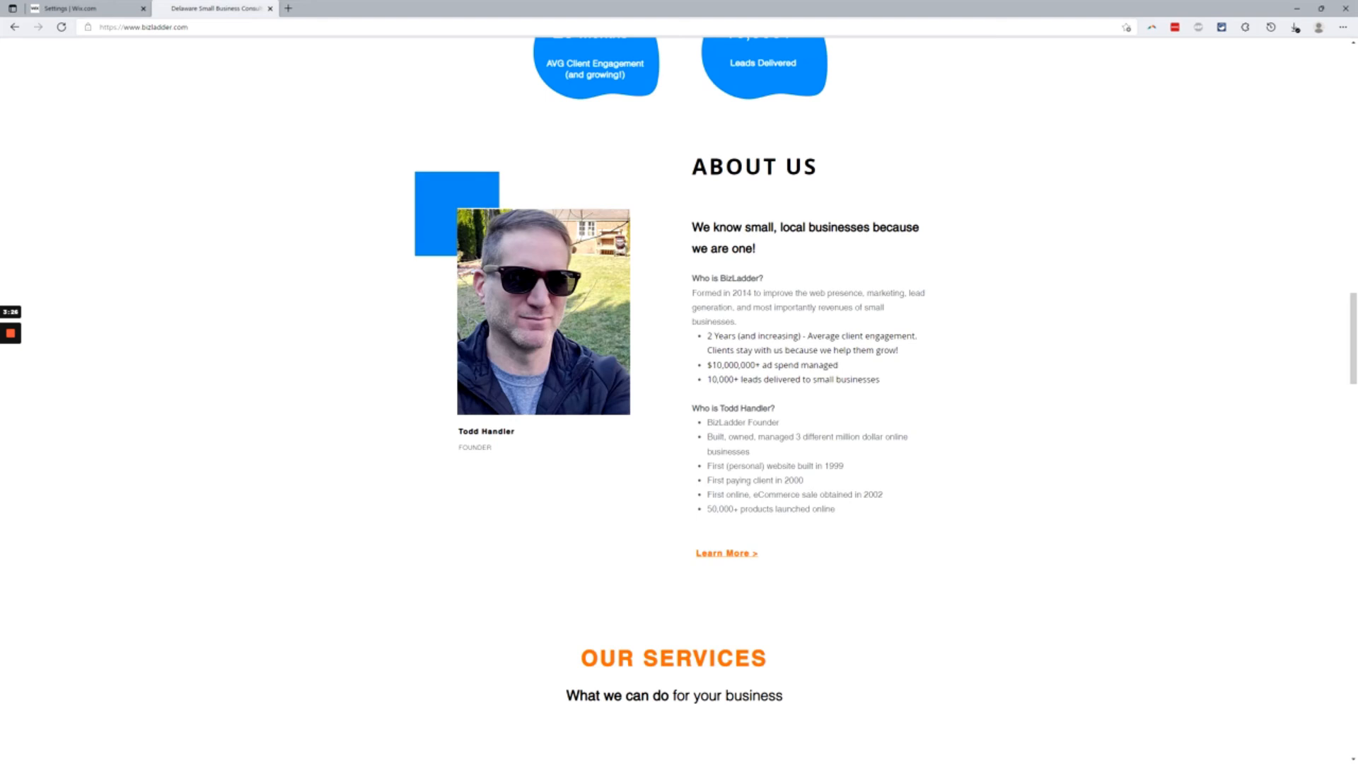
pyautogui.scroll(-3)
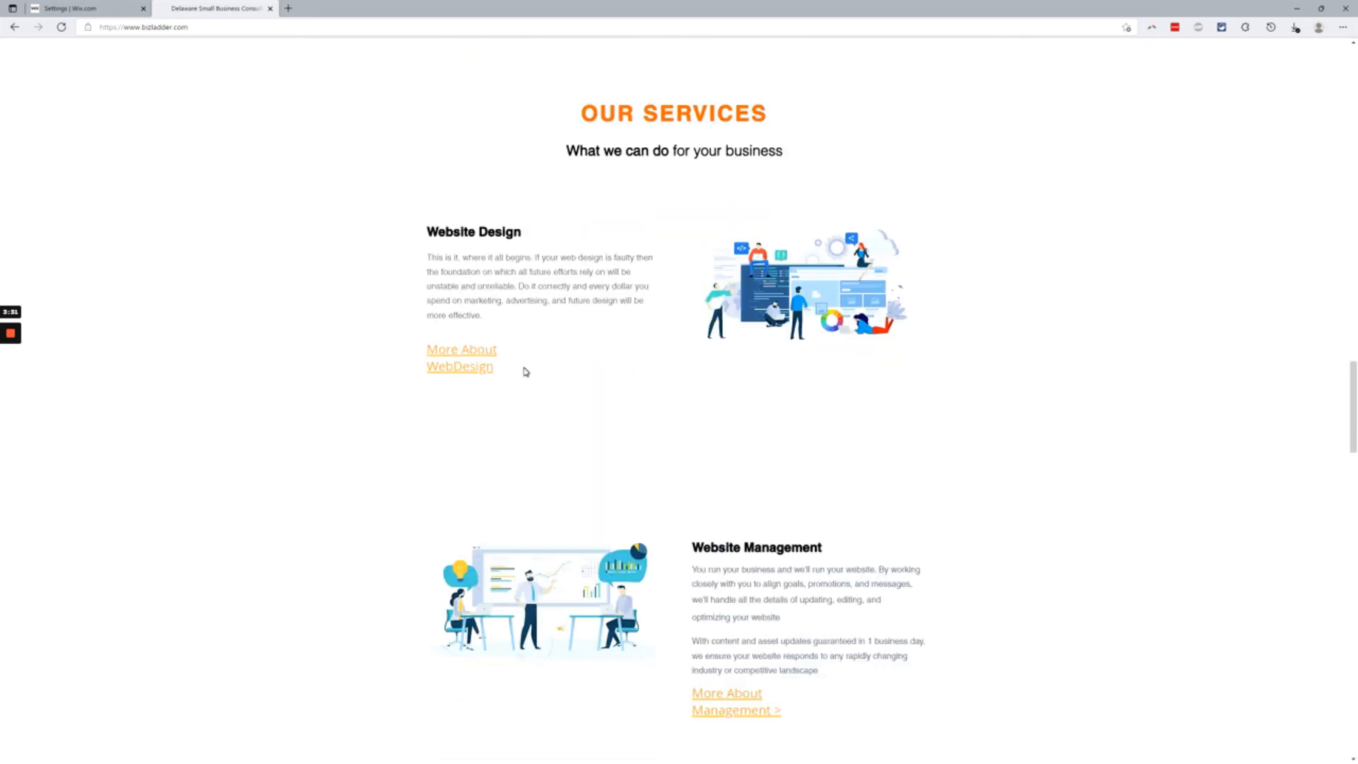
pyautogui.click(78, 7)
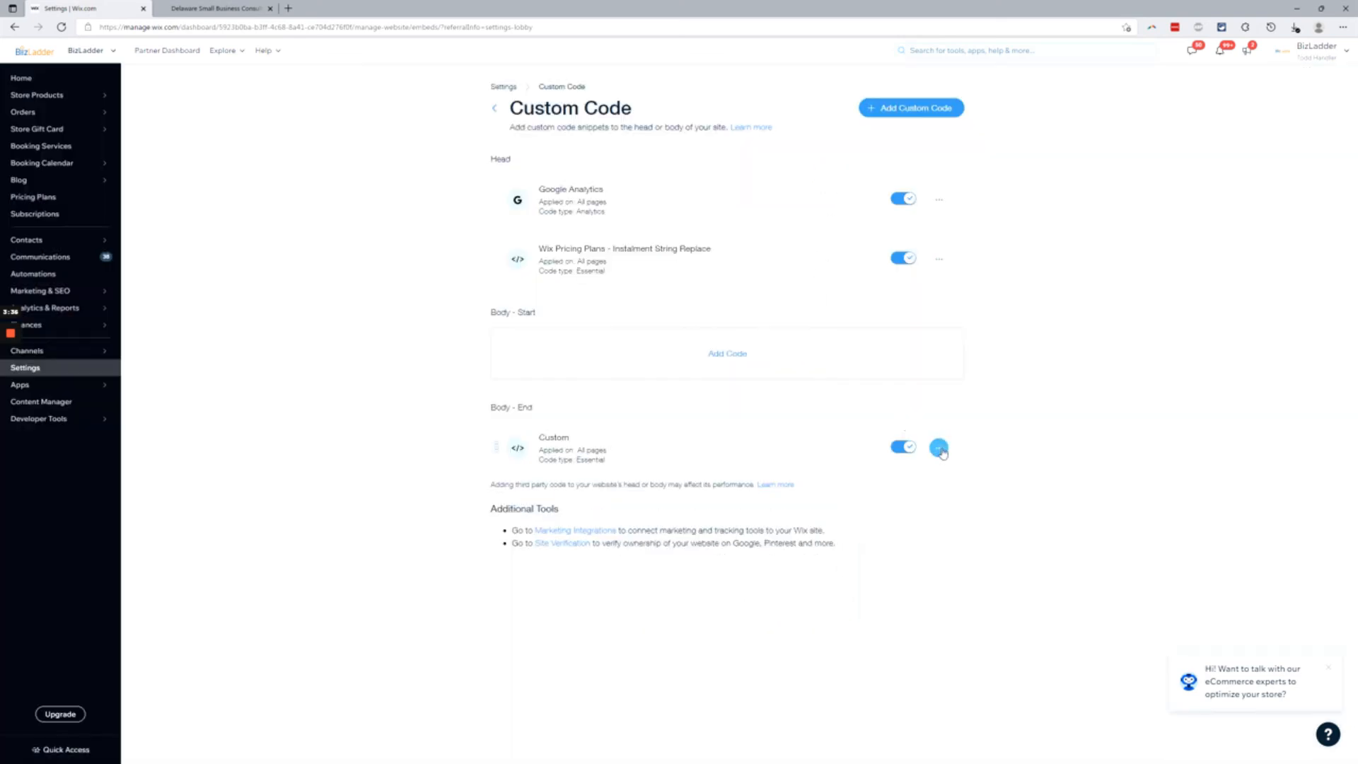
# - Edit the body-end Custom snippet and inspect its link-colour code with the HEX line
pyautogui.click(940, 448)
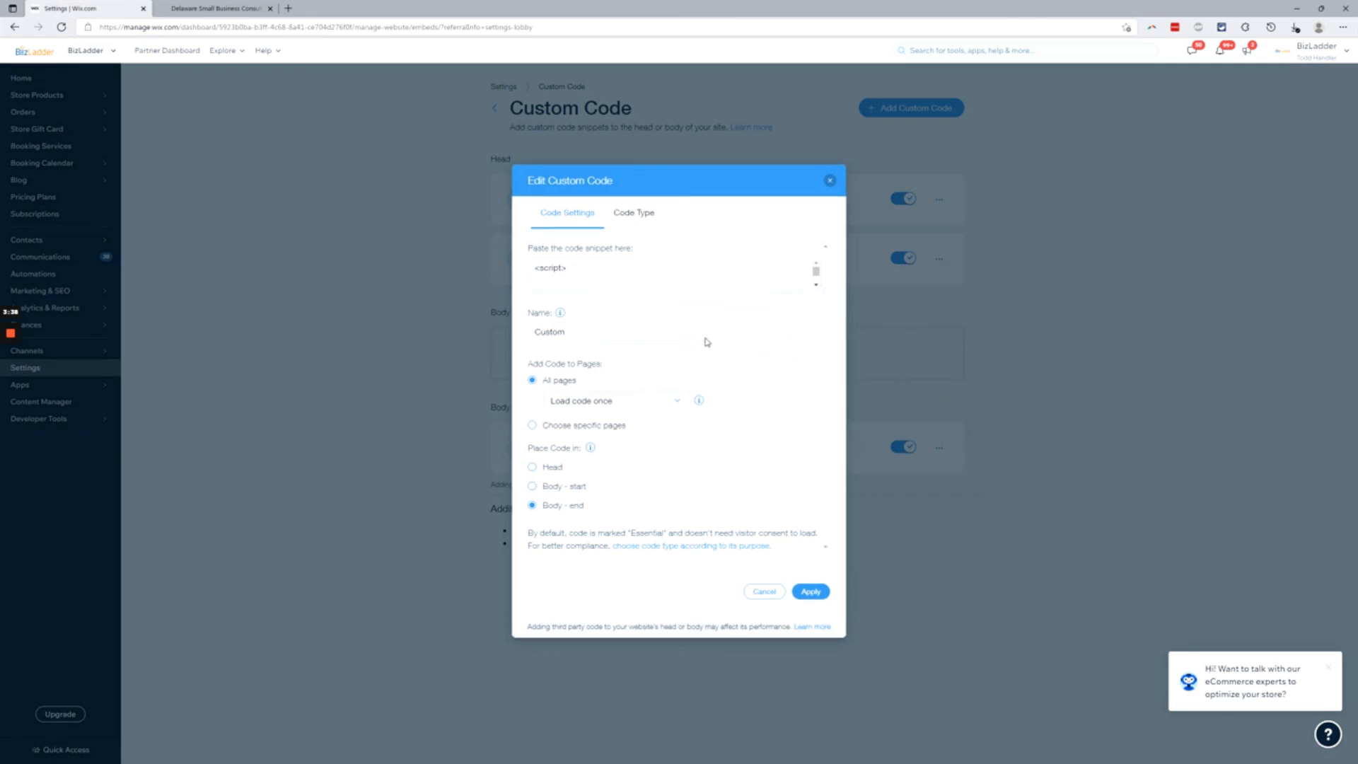
pyautogui.click(674, 273)
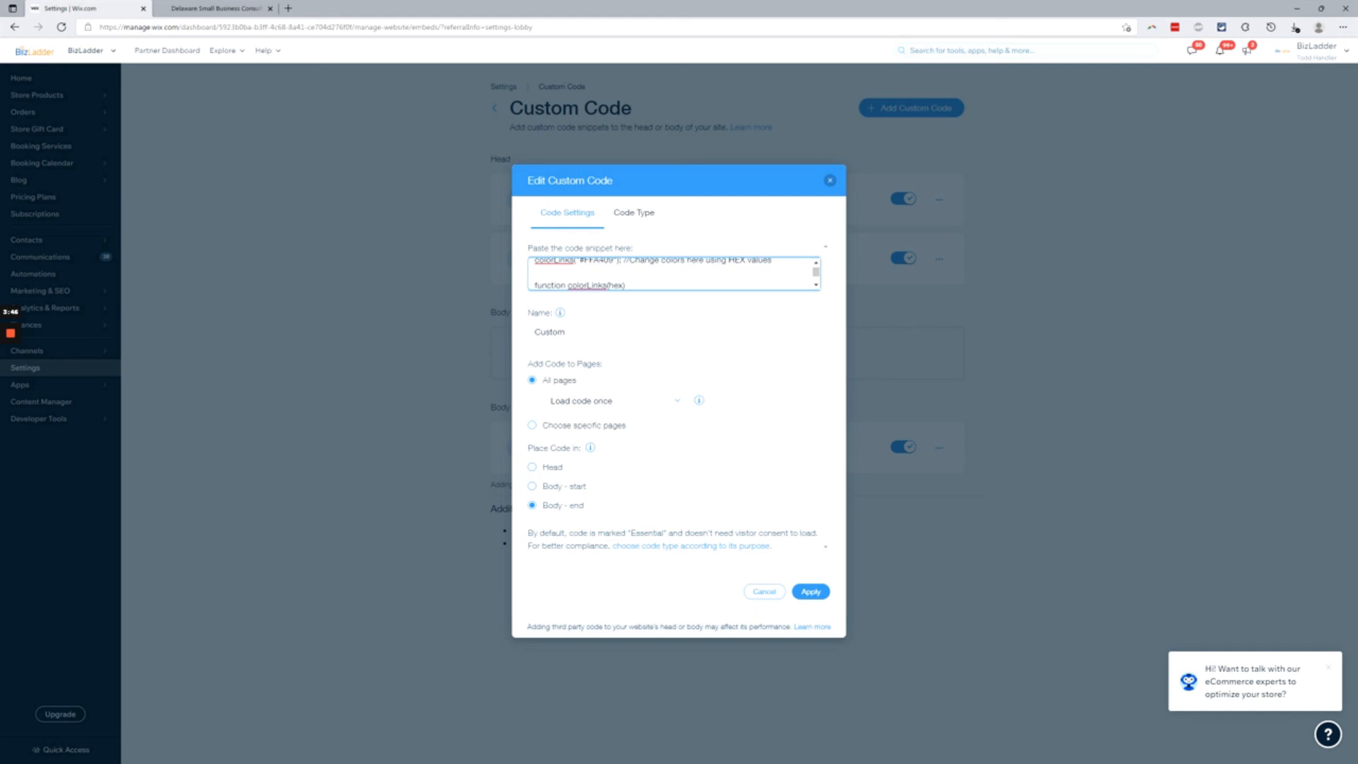
pyautogui.moveTo(725, 313)
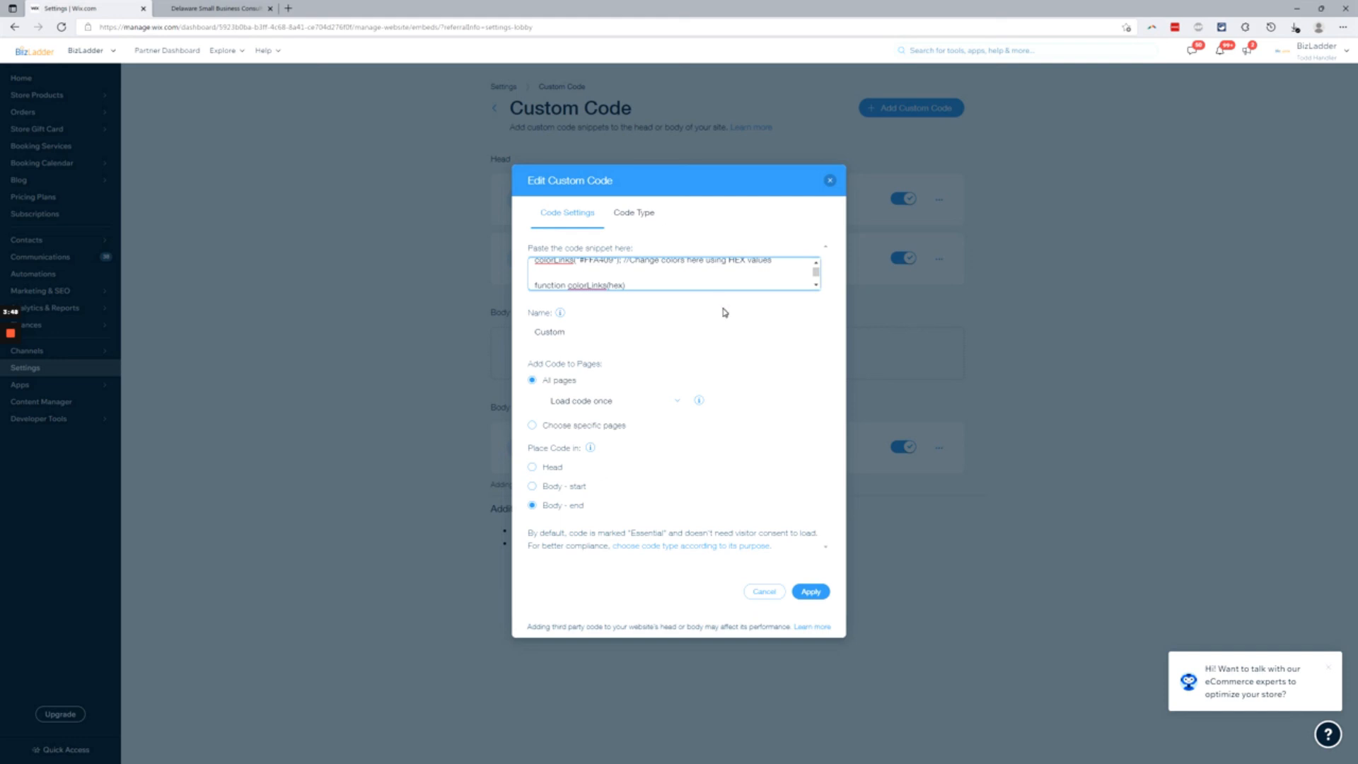
pyautogui.moveTo(766, 418)
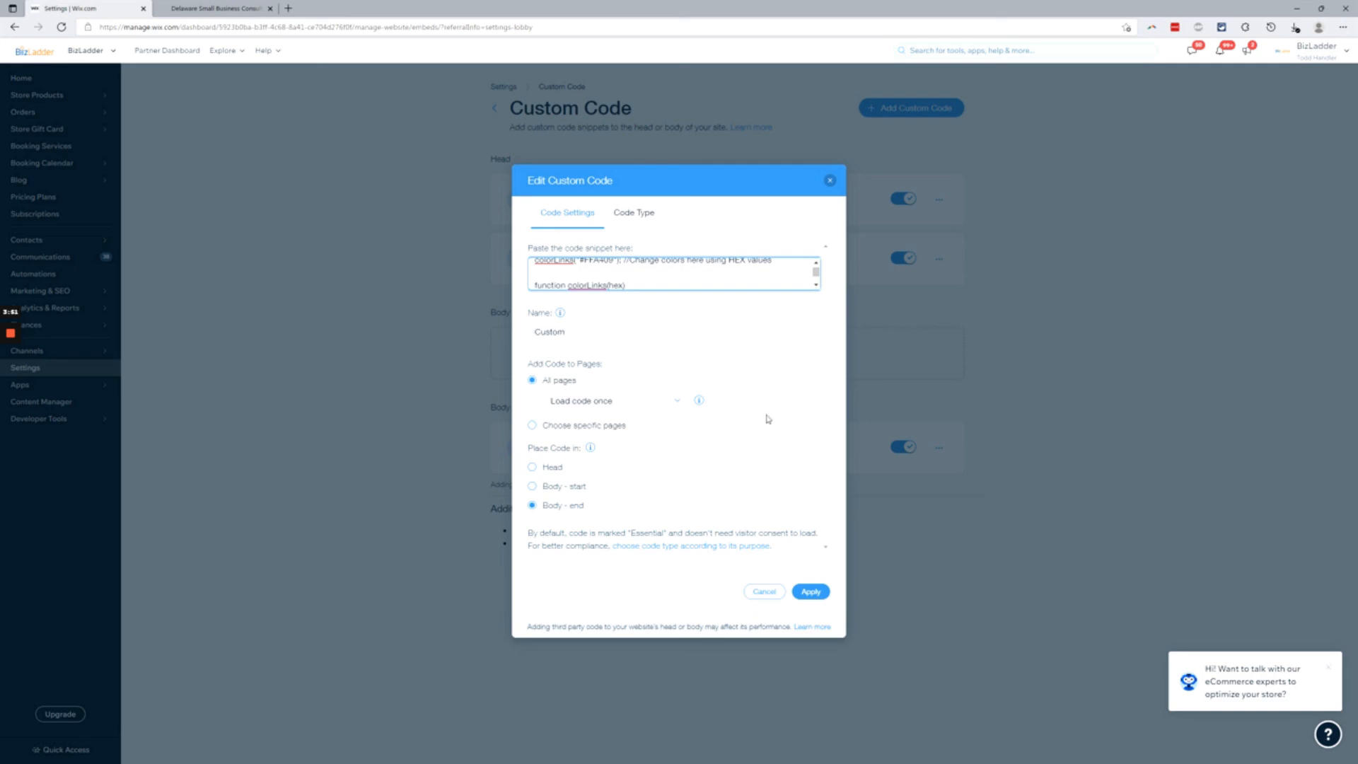